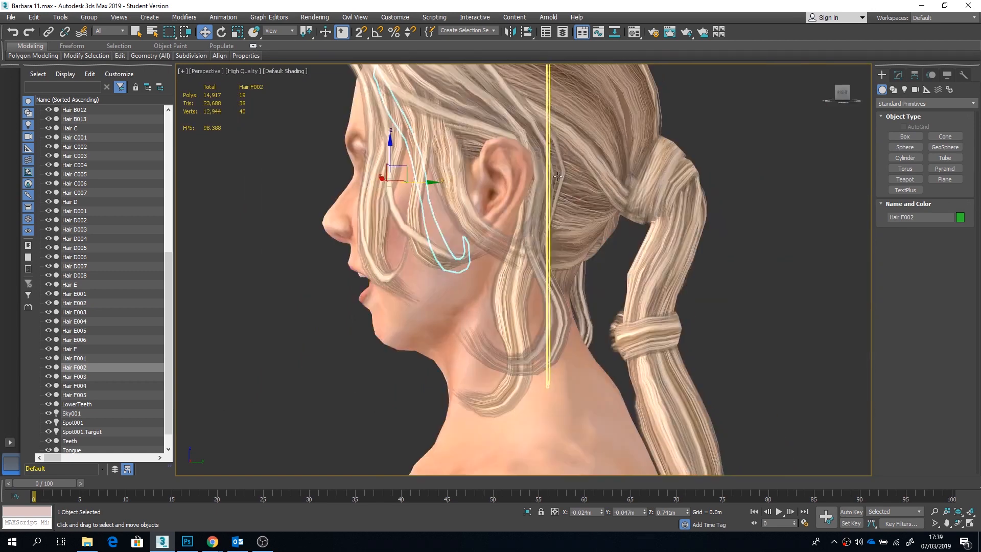
# - Open Barbara 8.max, showing the partially groomed head and two textured hair strips
pyautogui.moveTo(557, 175); pyautogui.dragTo(607, 207)
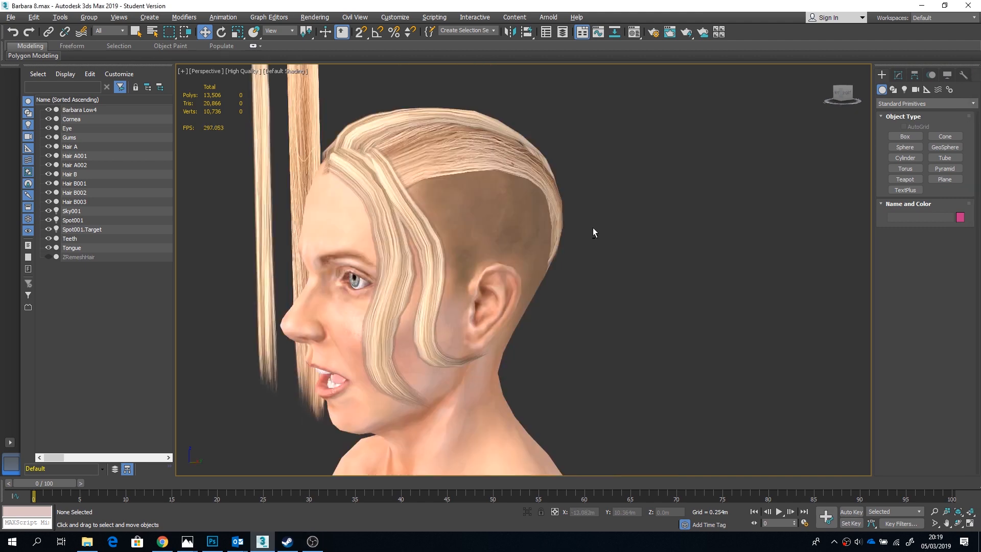
pyautogui.moveTo(594, 233); pyautogui.dragTo(535, 232)
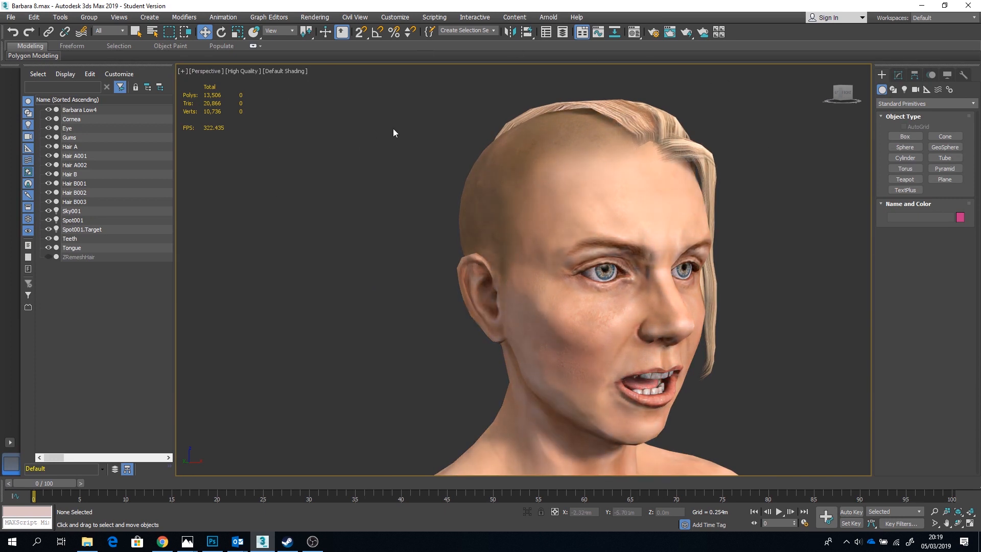
pyautogui.click(573, 155)
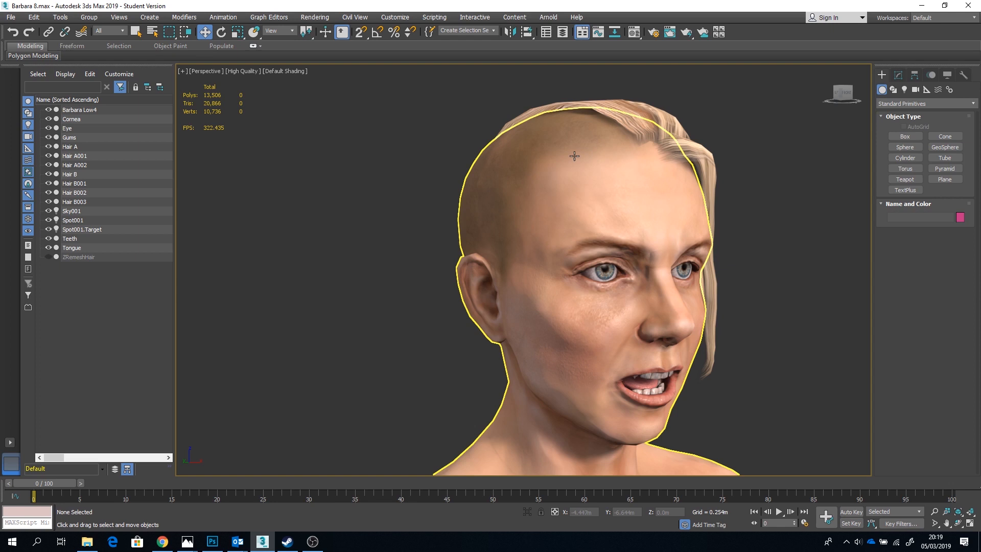
pyautogui.moveTo(592, 150)
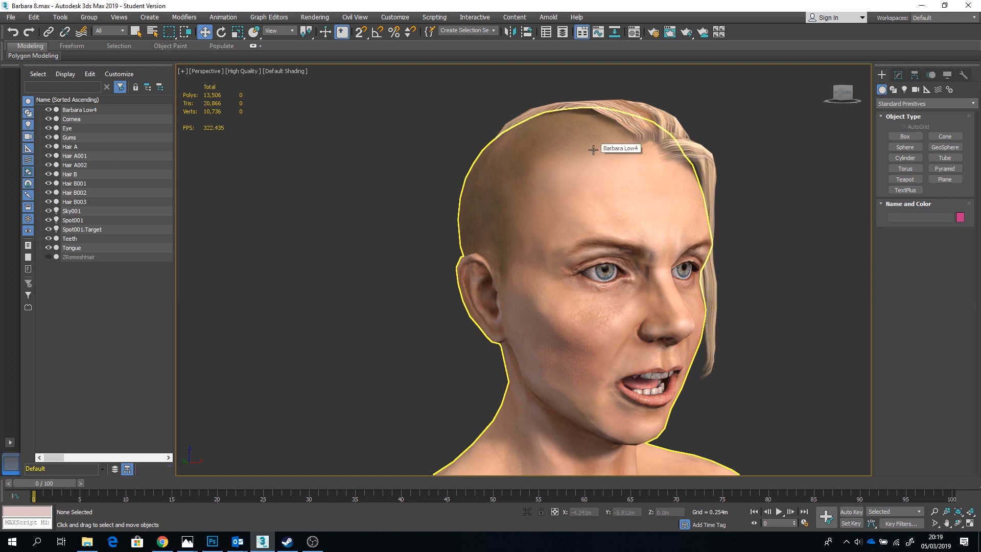
pyautogui.moveTo(347, 183)
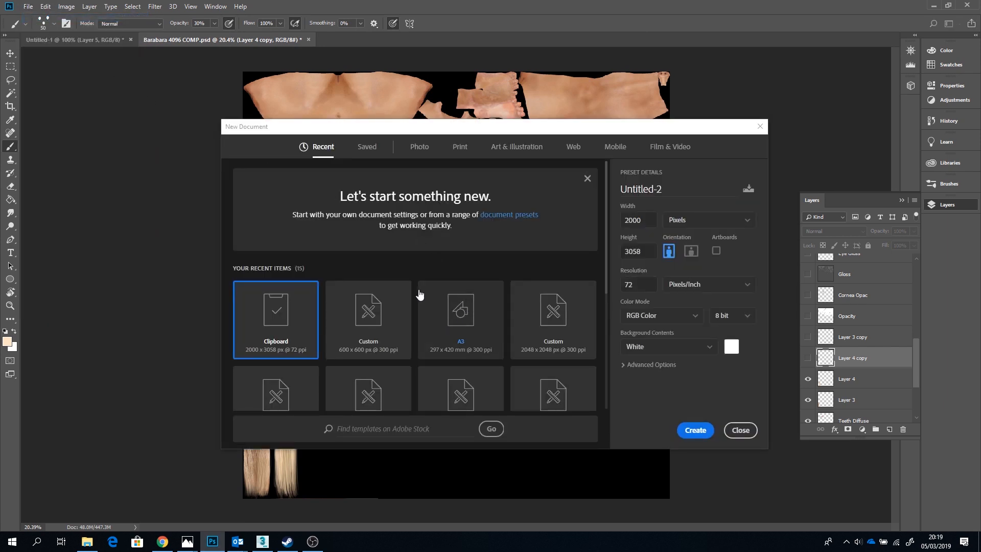
# - Create a Custom 600 × 600 px document and add a blank layer above the background
pyautogui.click(368, 309)
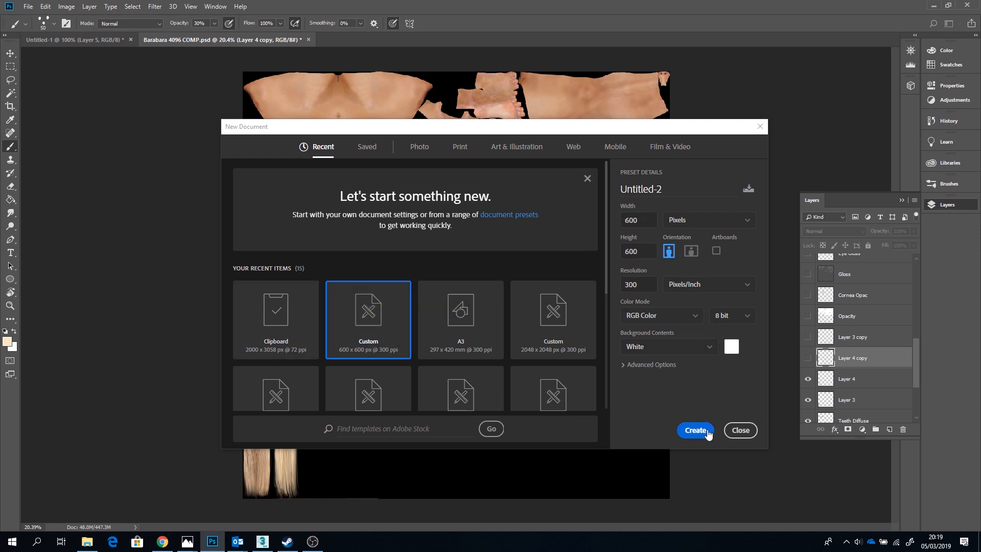
pyautogui.click(695, 429)
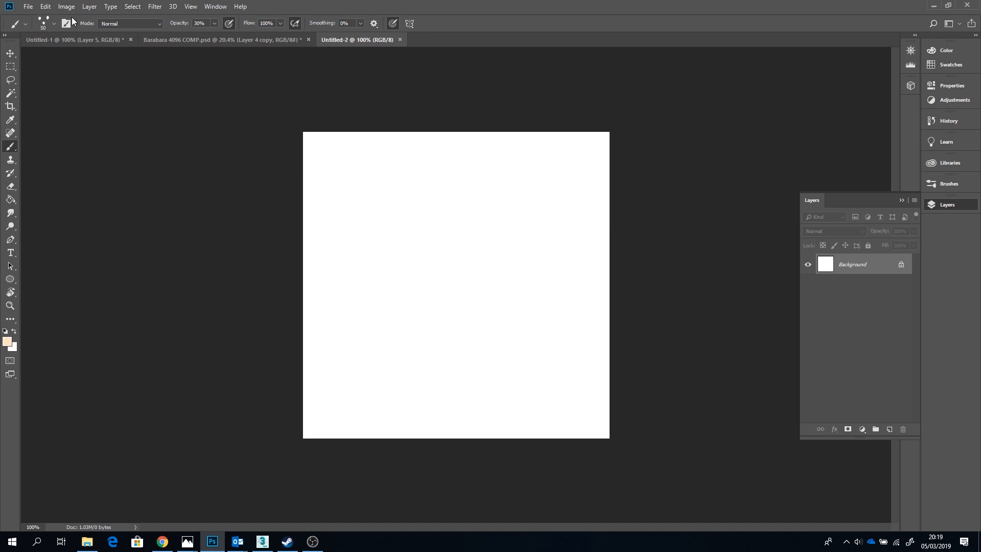
pyautogui.click(53, 23)
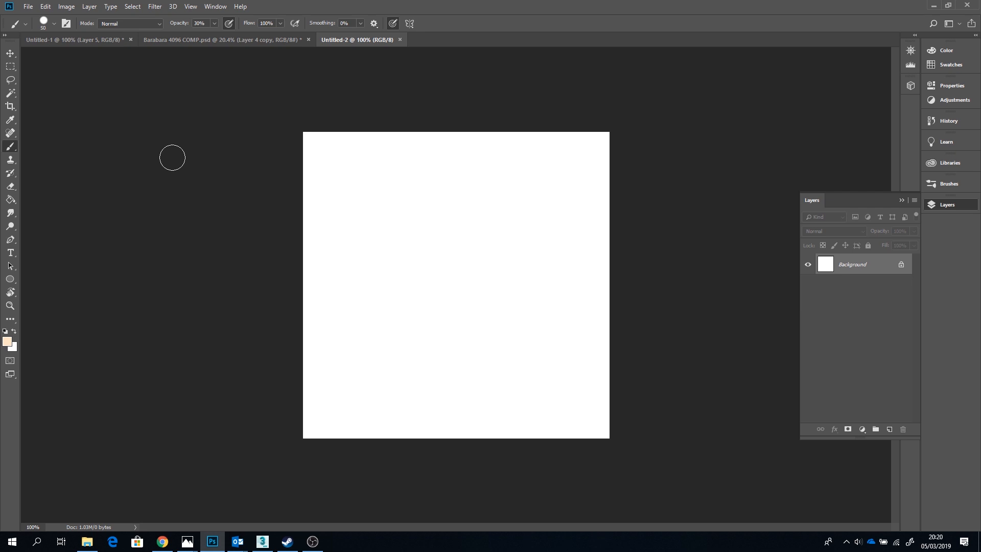
pyautogui.moveTo(430, 154)
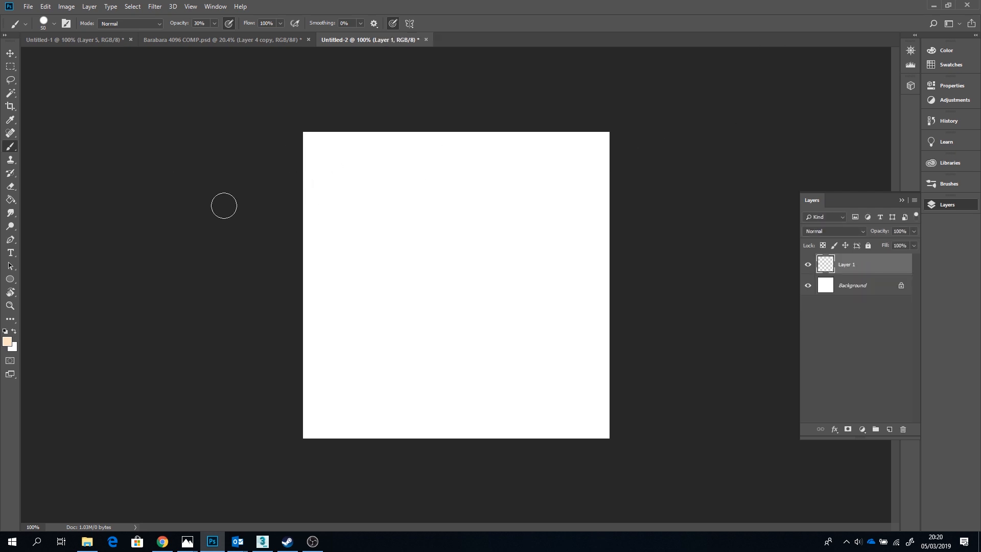
# - Set black as the foreground colour and paint soft dots at top-left, bottom and right
pyautogui.click(7, 338)
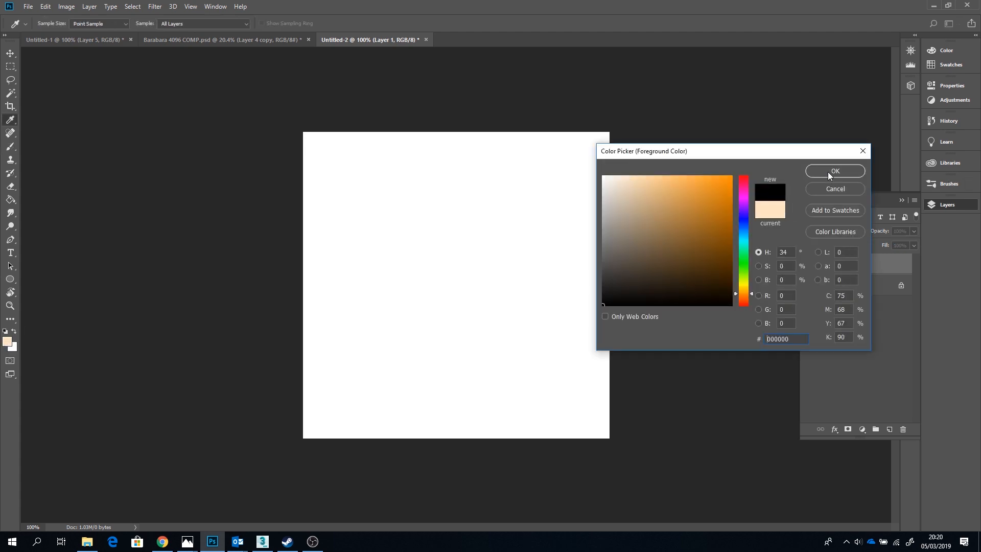
pyautogui.click(833, 170)
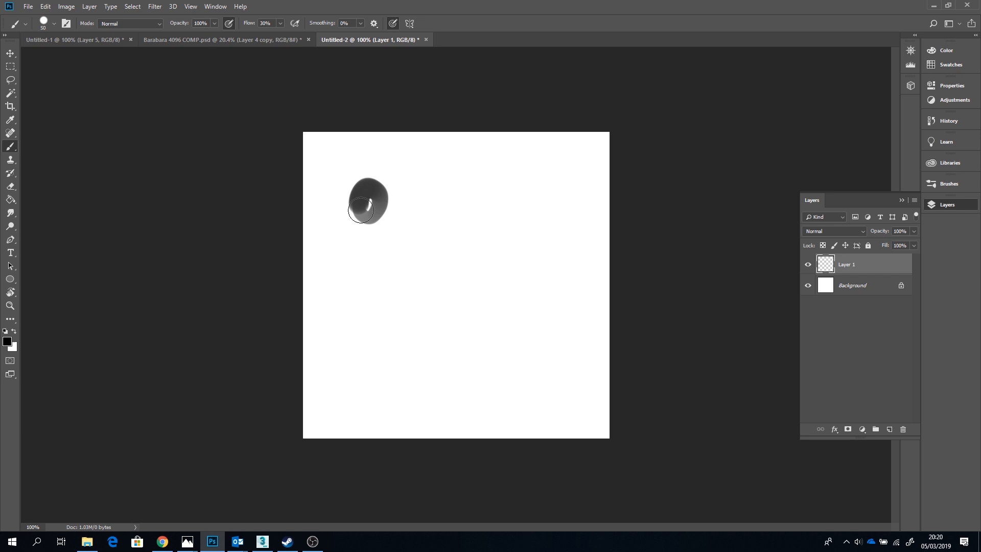
pyautogui.moveTo(368, 200); pyautogui.dragTo(371, 207)
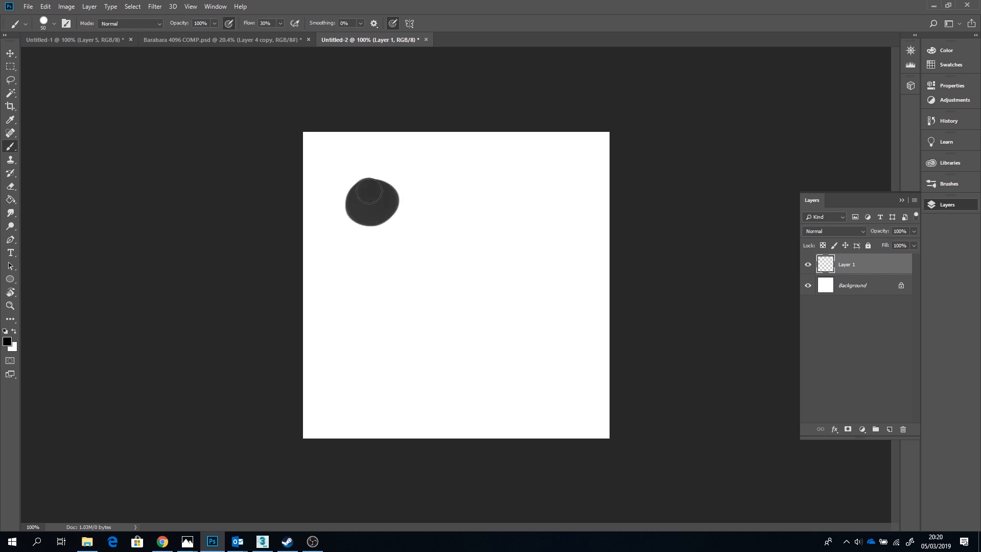
pyautogui.click(370, 195)
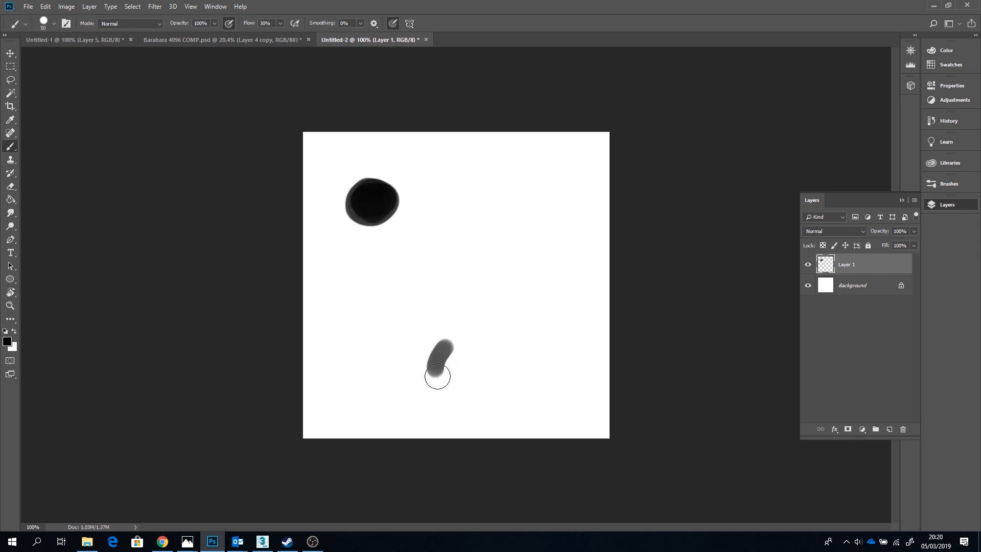
pyautogui.moveTo(438, 375); pyautogui.dragTo(453, 363)
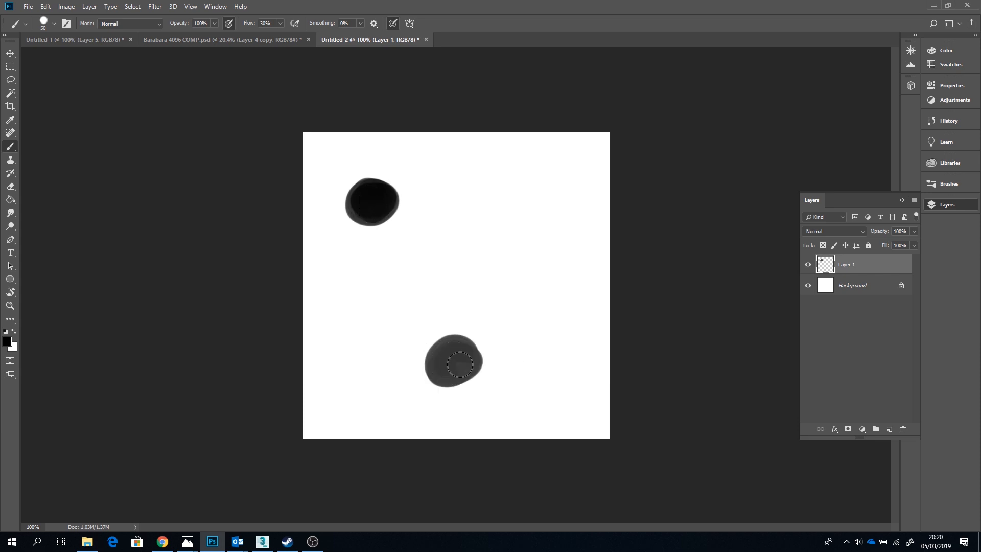
pyautogui.moveTo(462, 364); pyautogui.dragTo(444, 368)
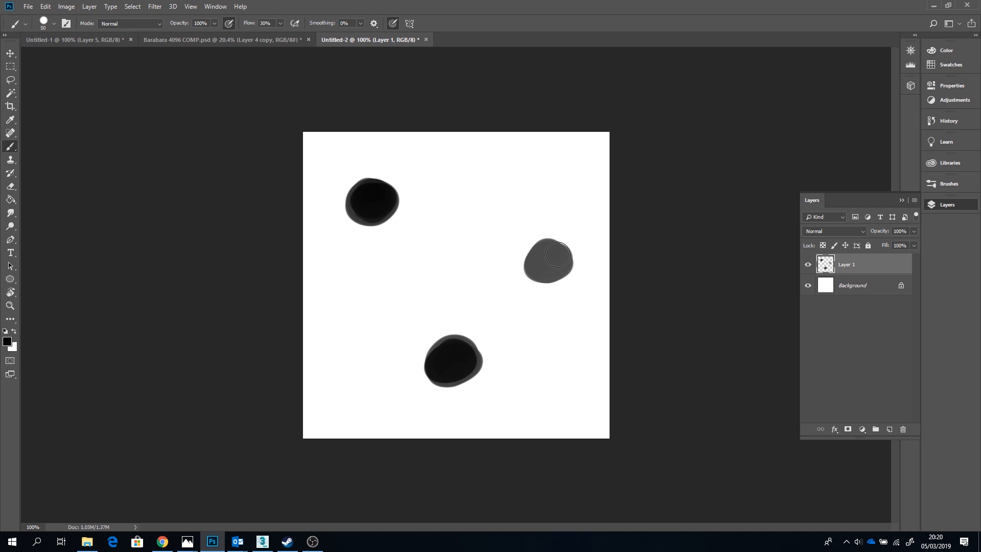
pyautogui.click(560, 267)
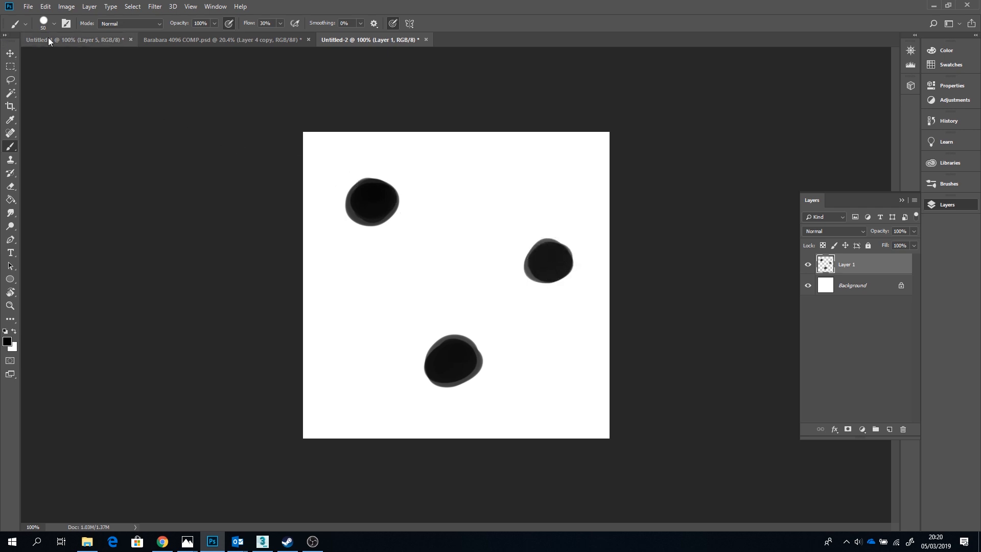
# - Define the three-dot pattern as a brush preset named 'Hat'
pyautogui.click(44, 6)
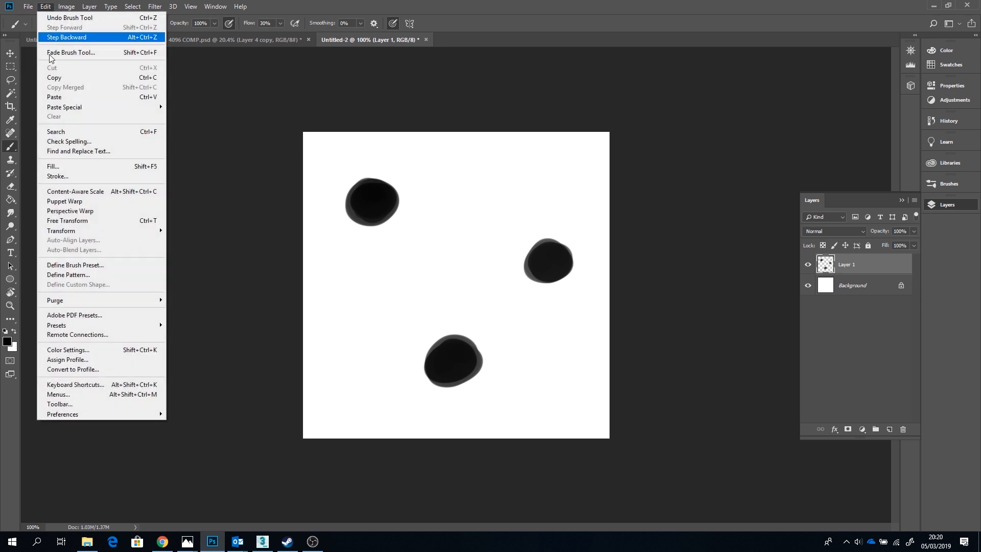
pyautogui.moveTo(97, 275)
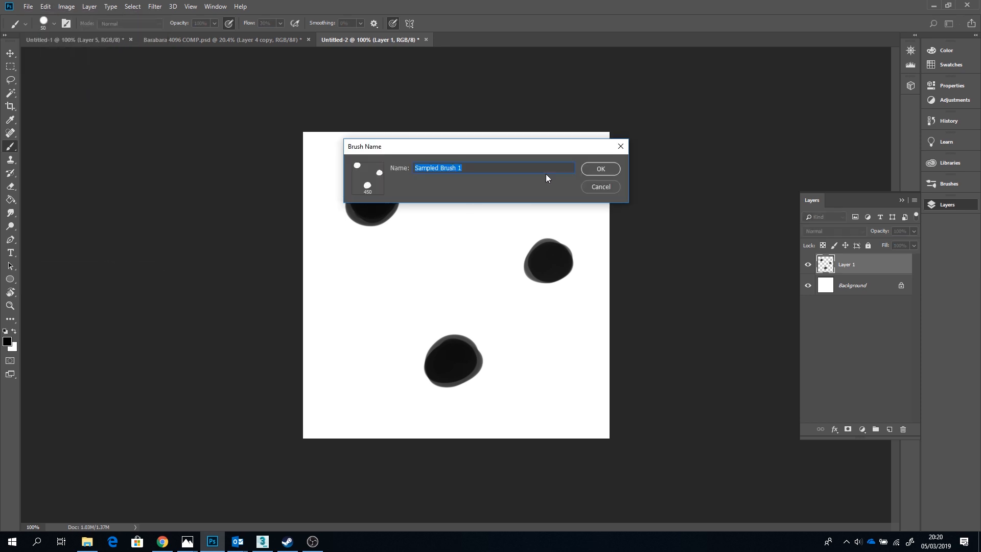
pyautogui.write('Hat')
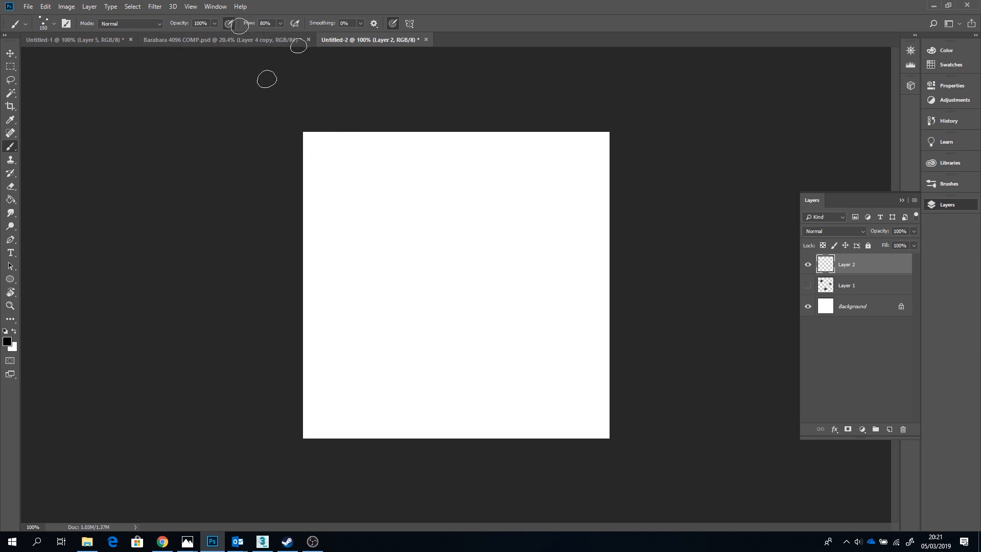
# - Paint two overlapping diagonal sweeps of hair strands with the dotted brush
pyautogui.moveTo(397, 188); pyautogui.dragTo(466, 313)
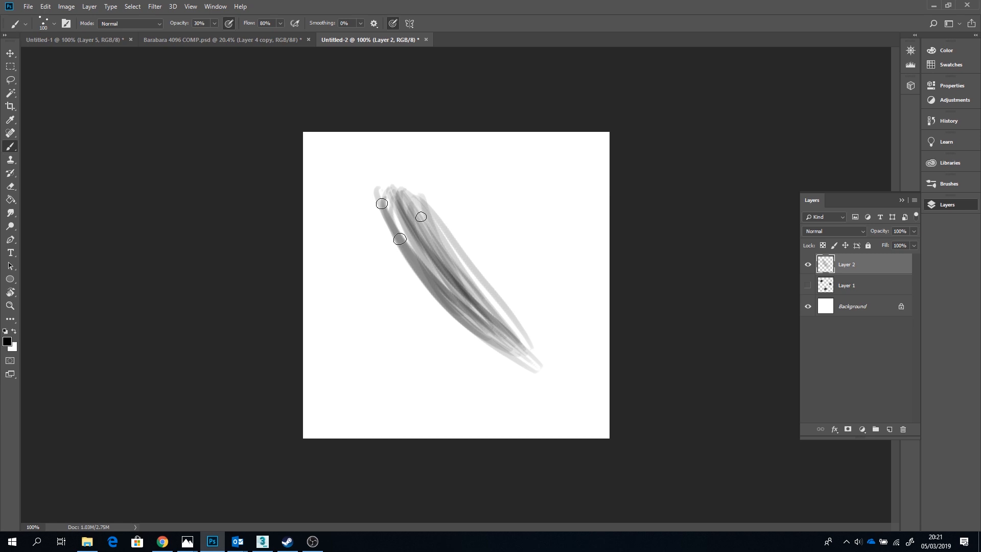
pyautogui.moveTo(381, 204); pyautogui.dragTo(555, 352)
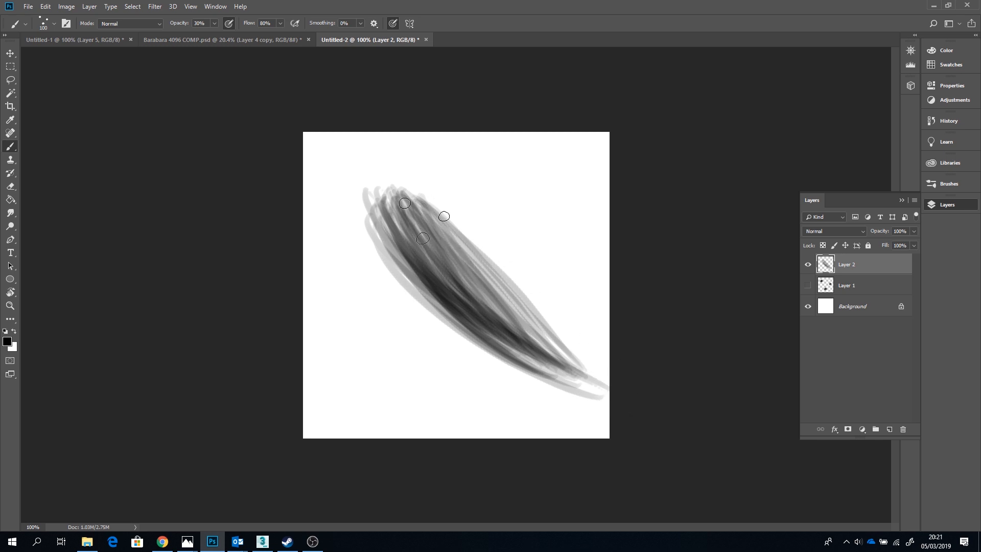
pyautogui.moveTo(427, 42)
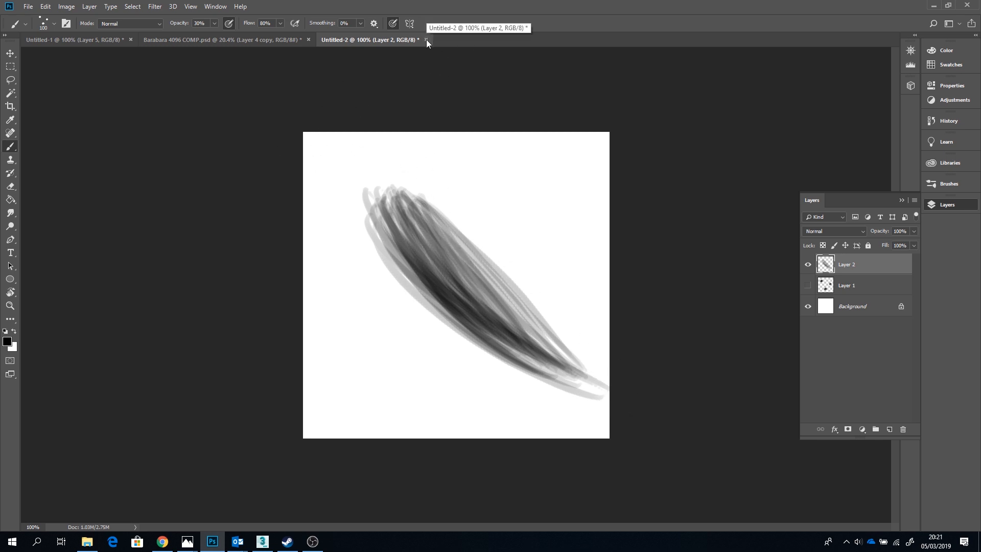
pyautogui.click(262, 541)
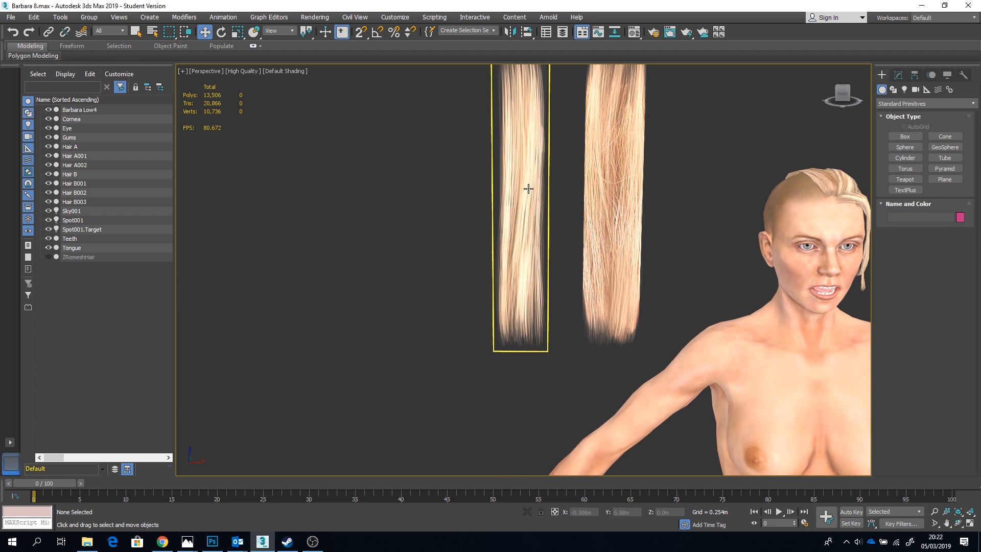
# - Turn on Edged Faces and draw a tall narrow plane left of the hair strips
pyautogui.press('F4')
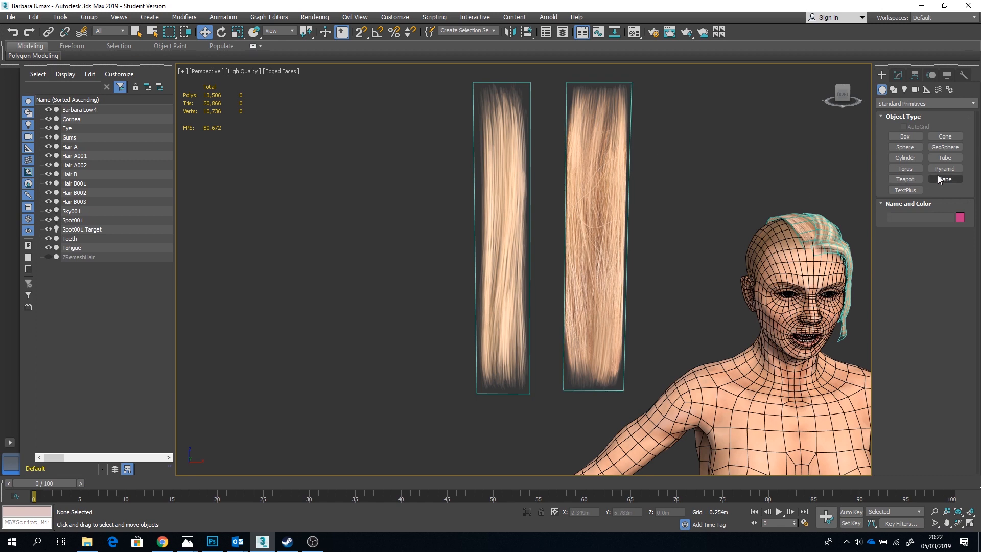
pyautogui.click(944, 180)
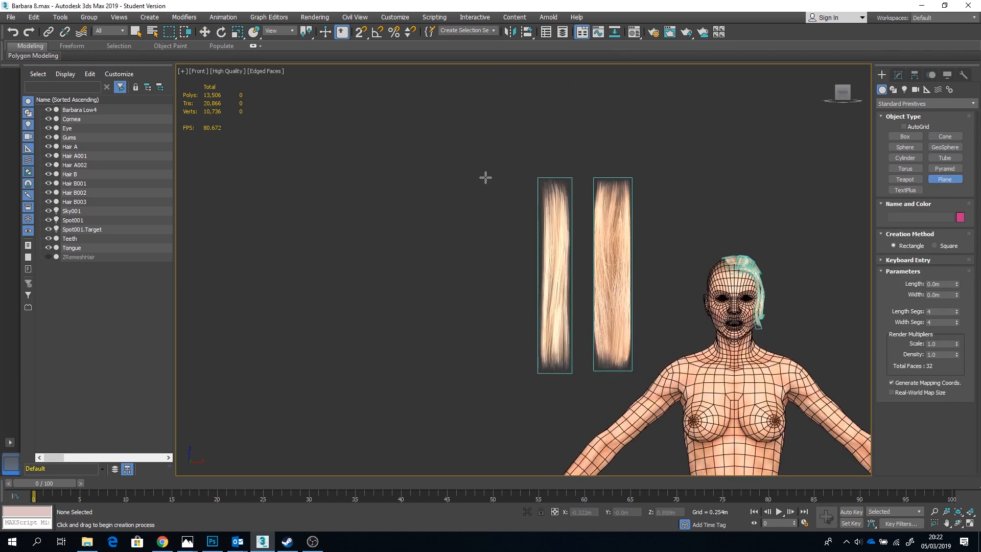
pyautogui.moveTo(485, 179); pyautogui.dragTo(512, 376)
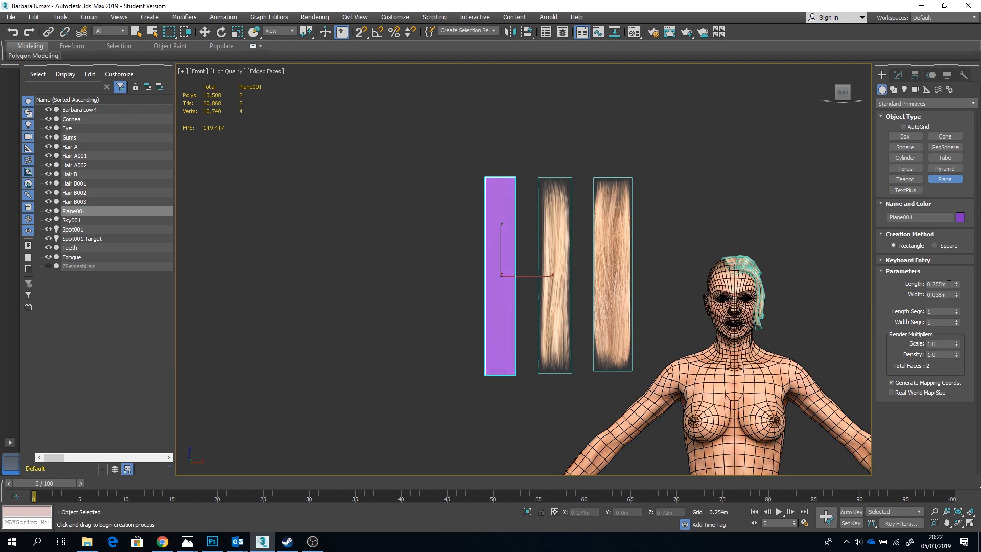
# - Edit the new plane's Length and Width values in Plane Parameters
pyautogui.tripleClick(934, 283)
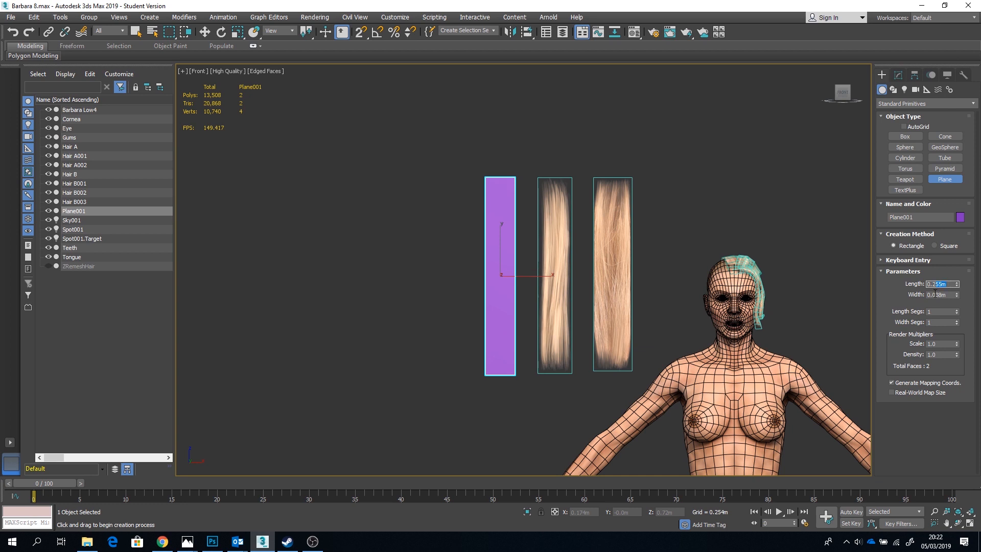
pyautogui.click(936, 295)
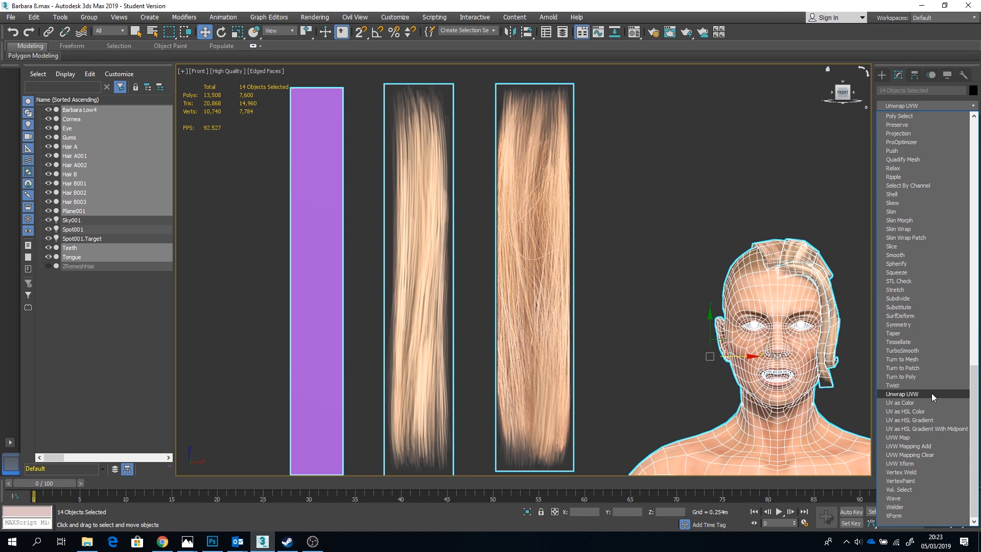
# - Add Unwrap UVW to the selected objects and open the UV template render settings
pyautogui.click(902, 393)
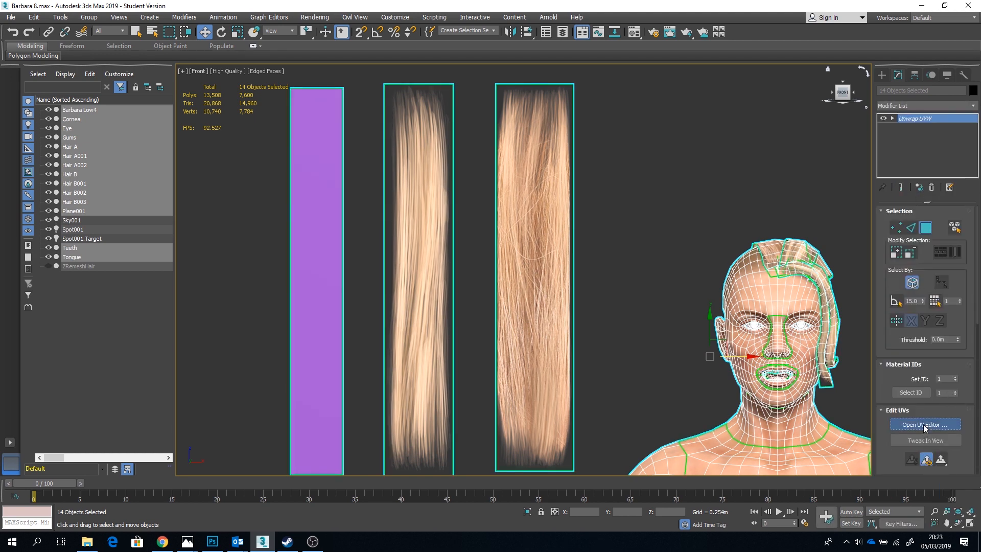
pyautogui.click(924, 424)
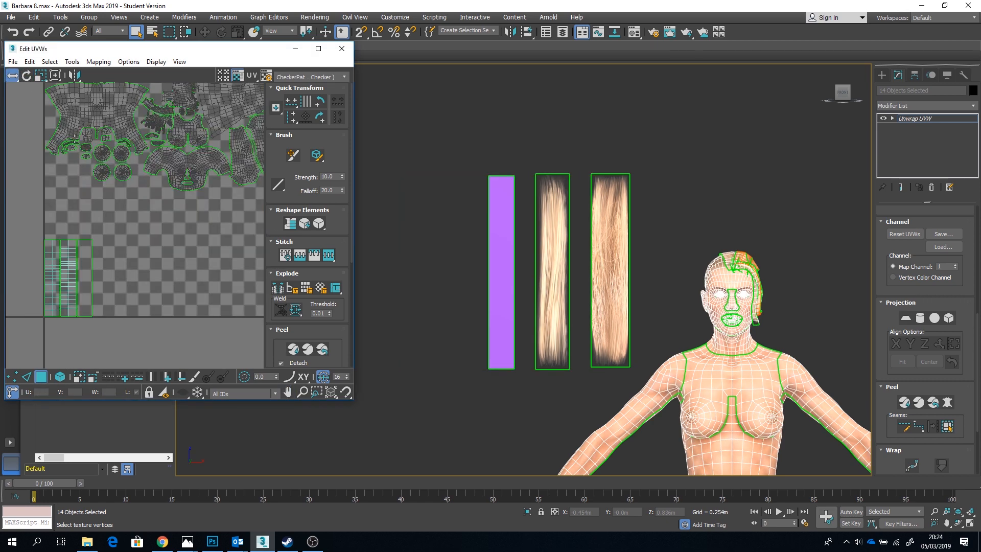
pyautogui.click(72, 61)
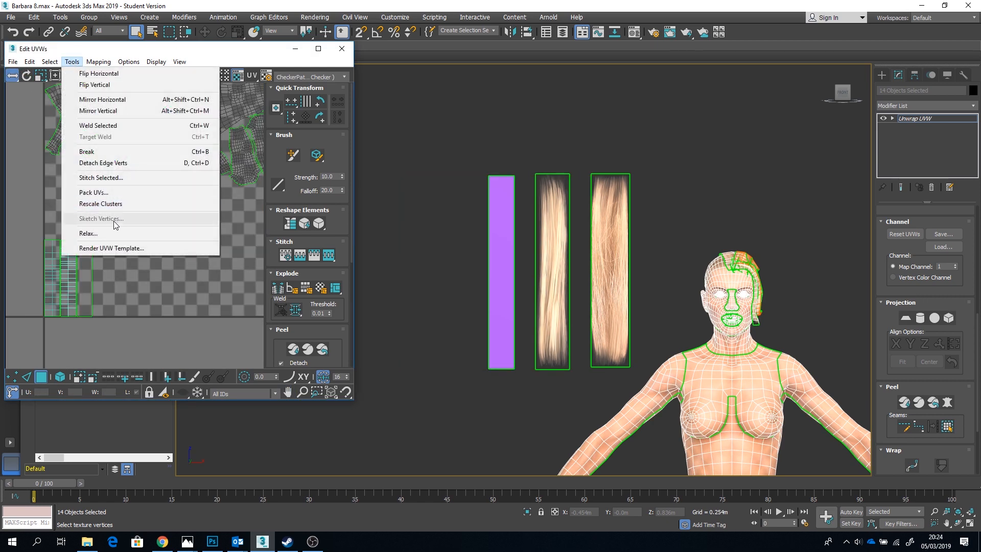
pyautogui.click(111, 248)
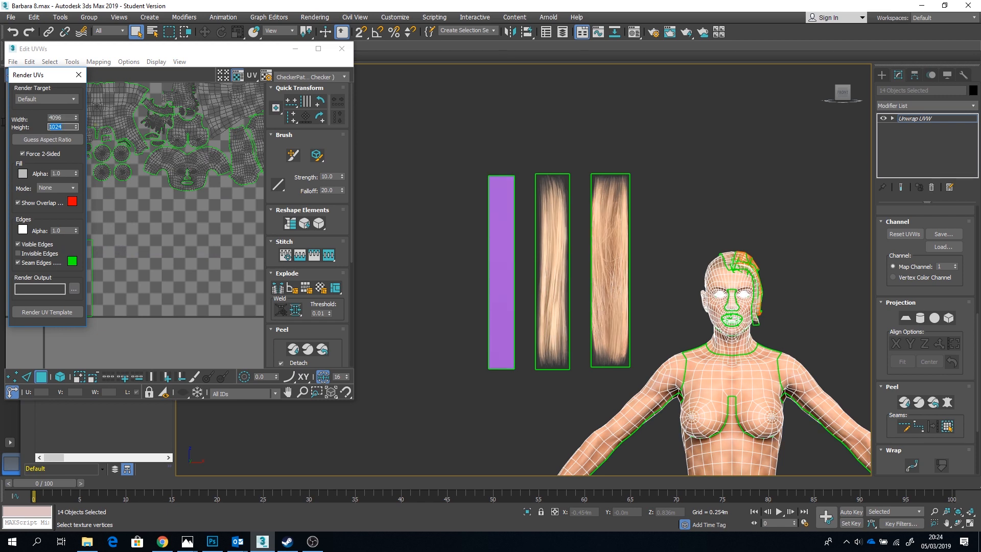
# - Render a 4096 px UV template and save it over the Full UVW file
pyautogui.write('4096')
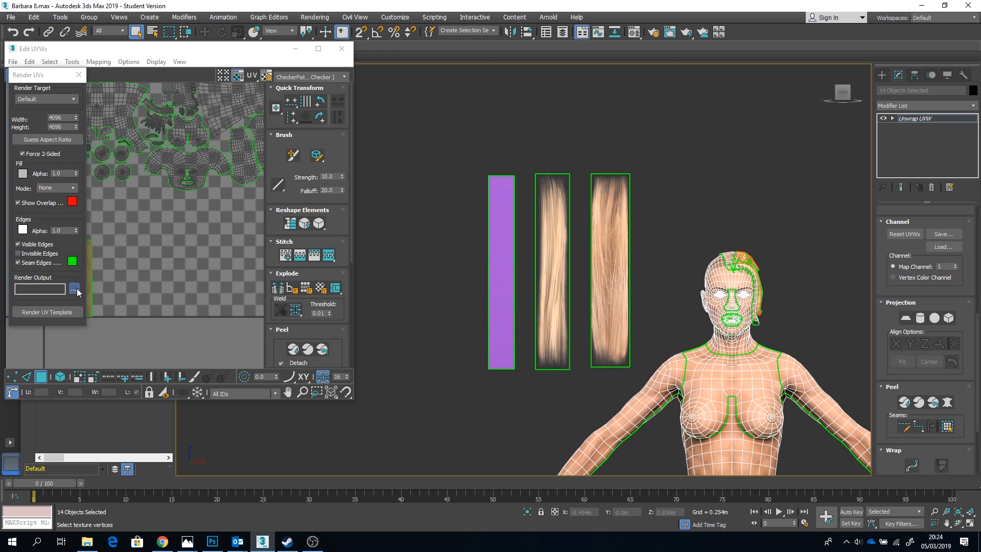
pyautogui.click(76, 288)
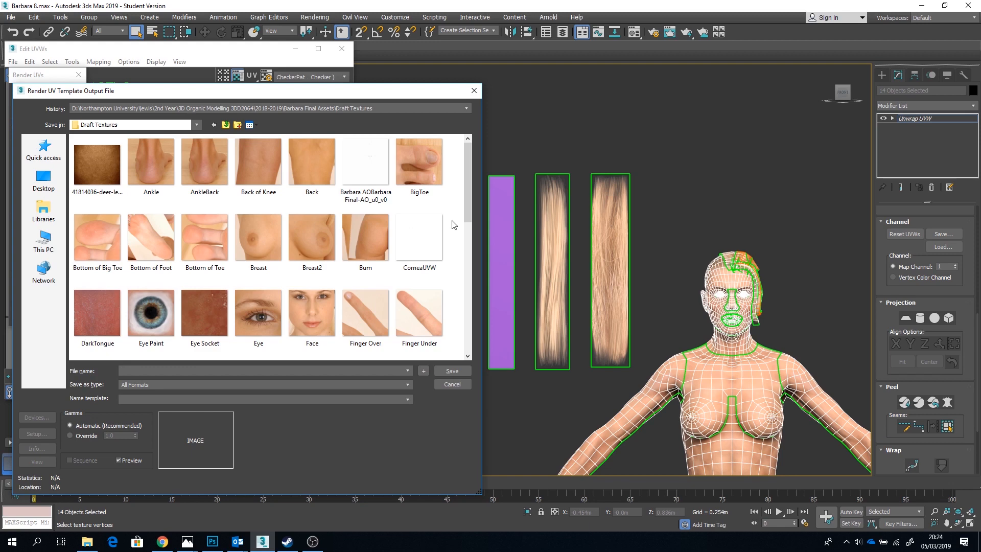
pyautogui.scroll(-3)
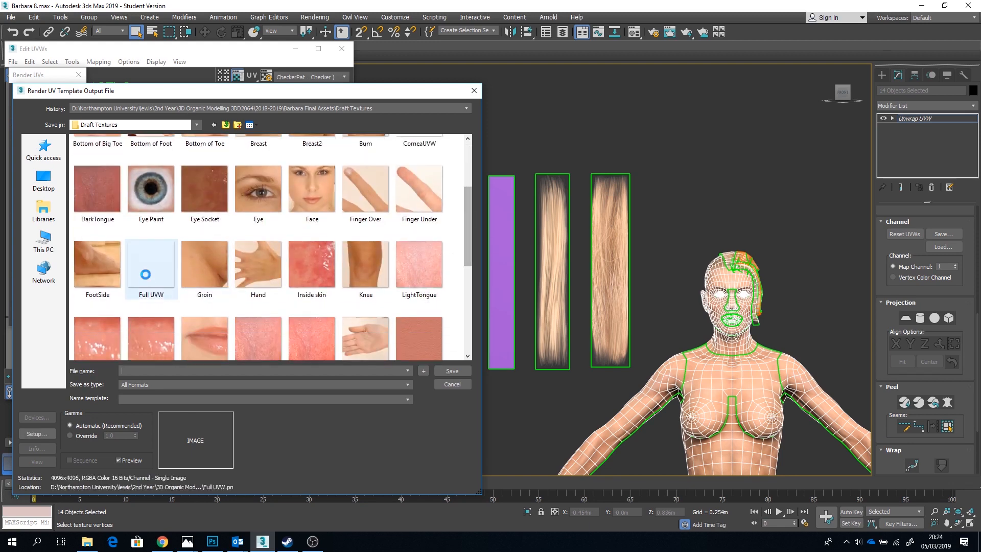
pyautogui.click(451, 370)
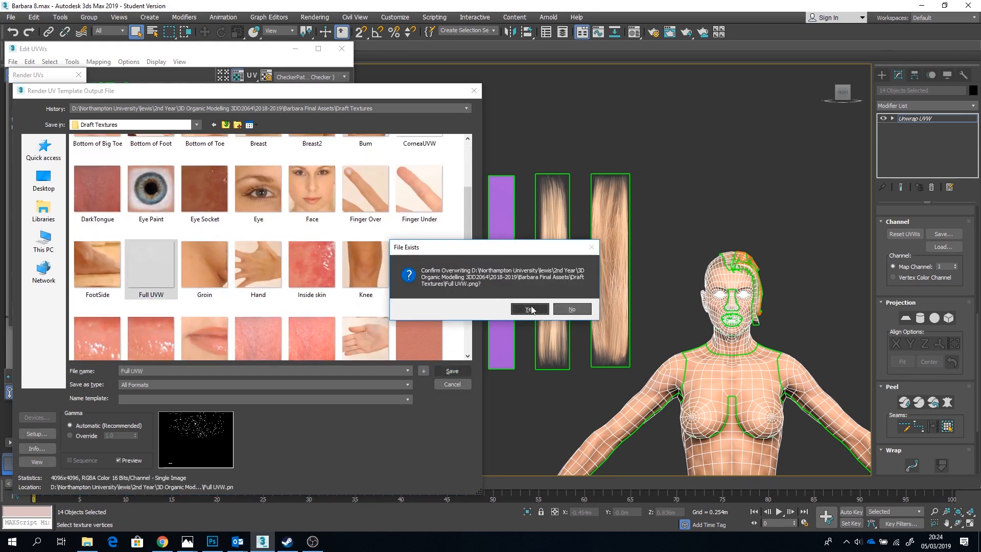
pyautogui.click(529, 309)
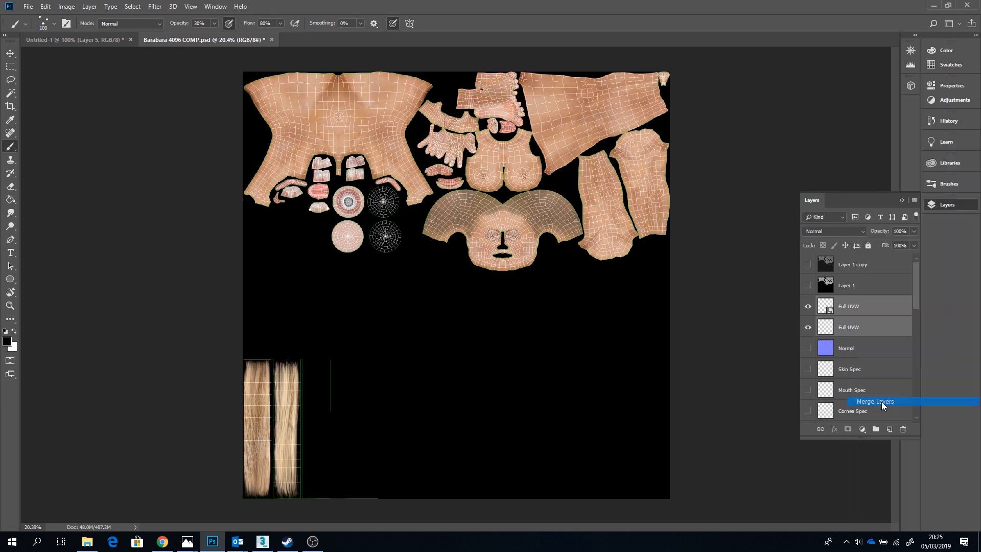
# - Merge the two Full UVW layers and paint dark brown strands down the third strip
pyautogui.click(874, 401)
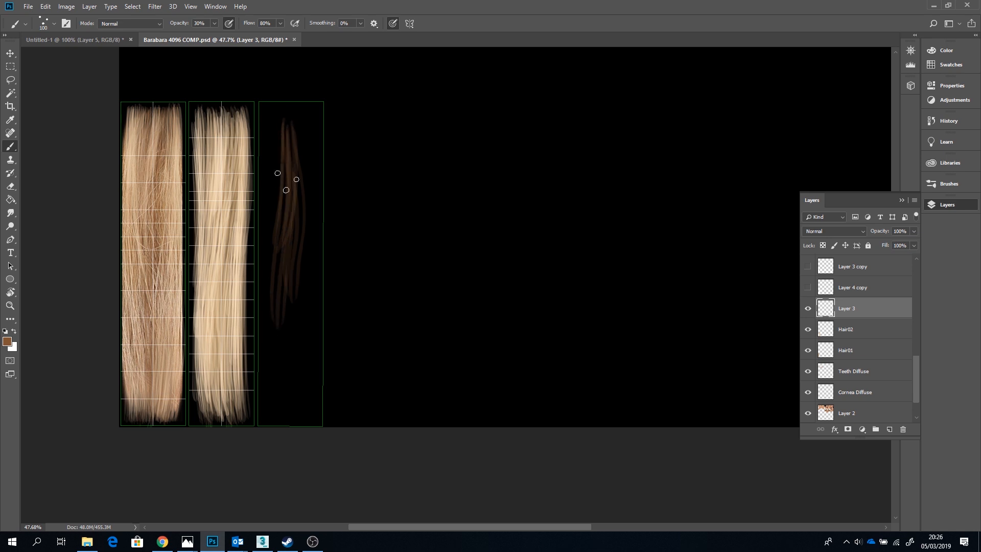
pyautogui.moveTo(286, 180); pyautogui.dragTo(290, 364)
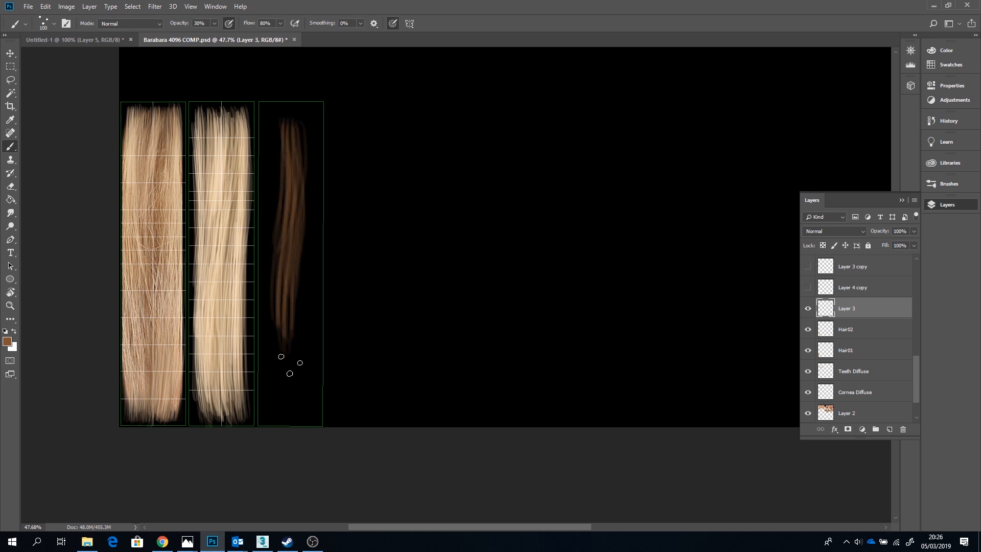
pyautogui.moveTo(281, 362); pyautogui.dragTo(283, 280)
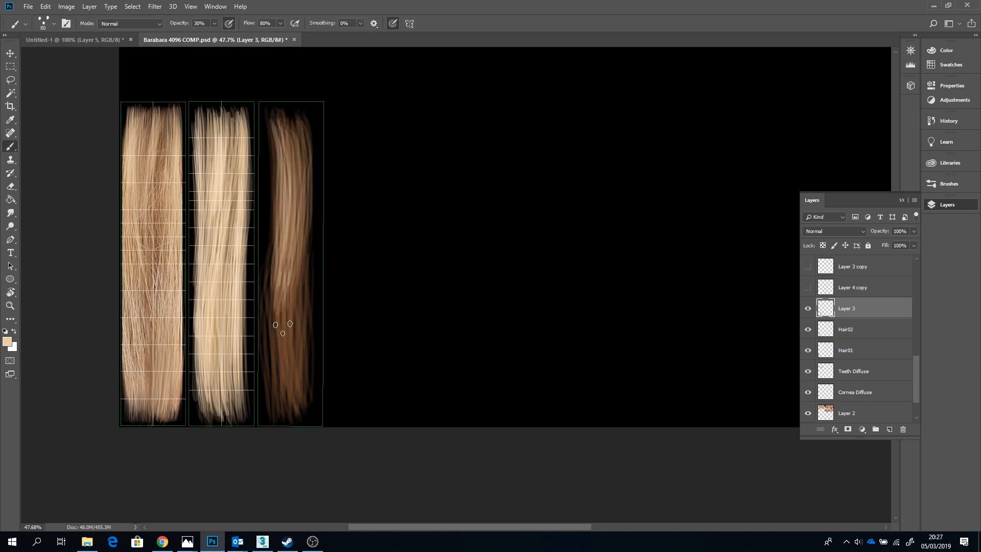
# - Paint lighter blonde strands over the third strip and touch up its tips
pyautogui.moveTo(285, 324); pyautogui.dragTo(269, 362)
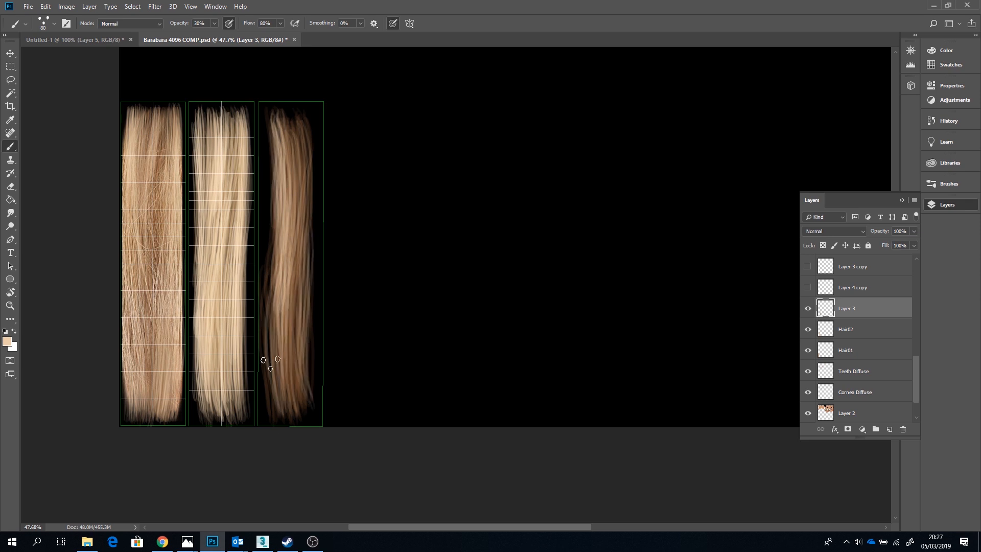
pyautogui.moveTo(270, 363); pyautogui.dragTo(301, 309)
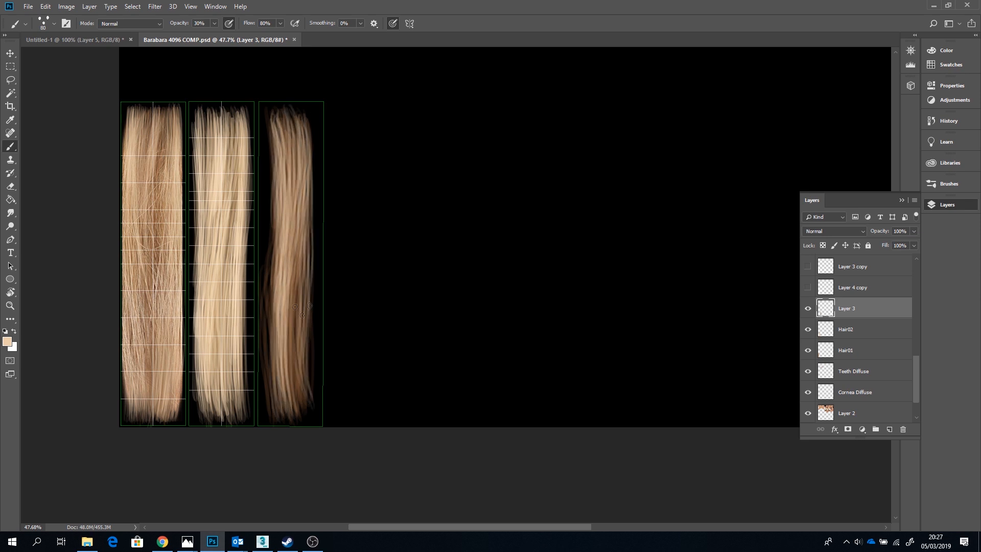
pyautogui.moveTo(297, 307); pyautogui.dragTo(302, 235)
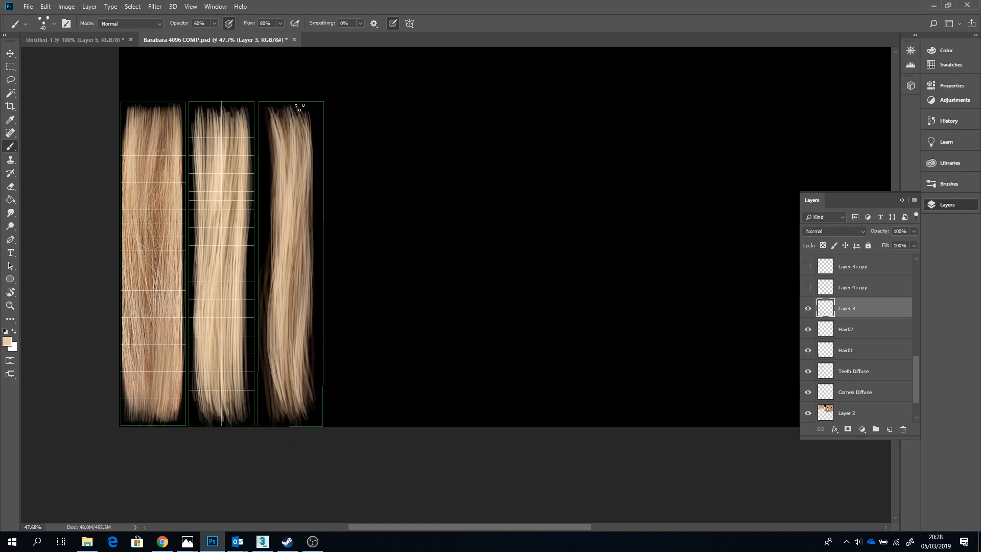
pyautogui.click(276, 355)
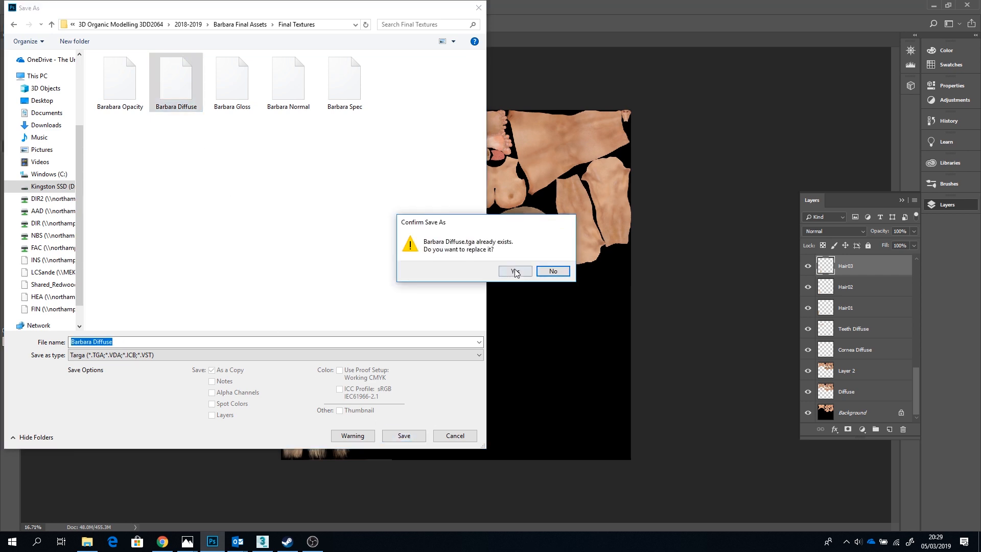
# - Overwrite Barbara Diffuse.tga and lighten the duplicated Hair03 strands to white (+100)
pyautogui.click(511, 271)
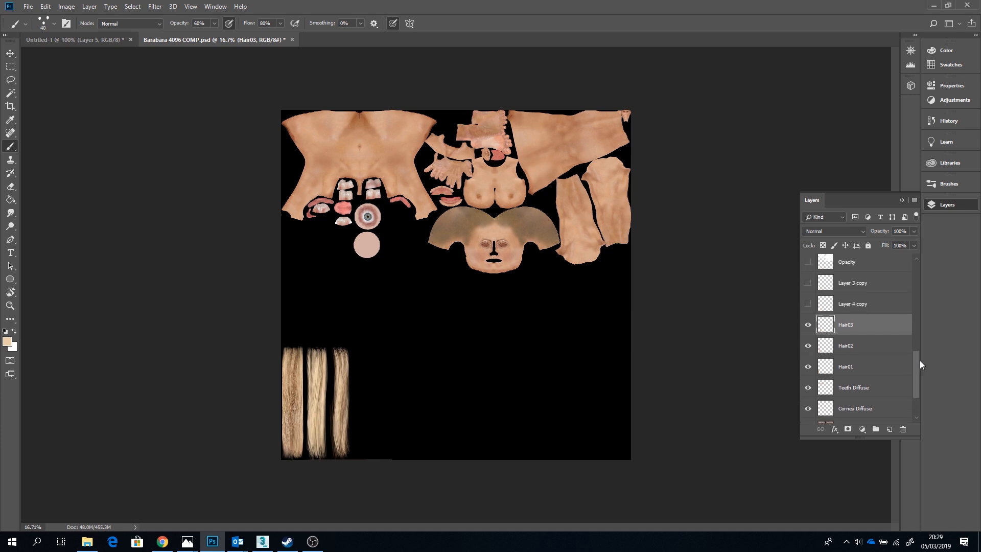
pyautogui.scroll(-3)
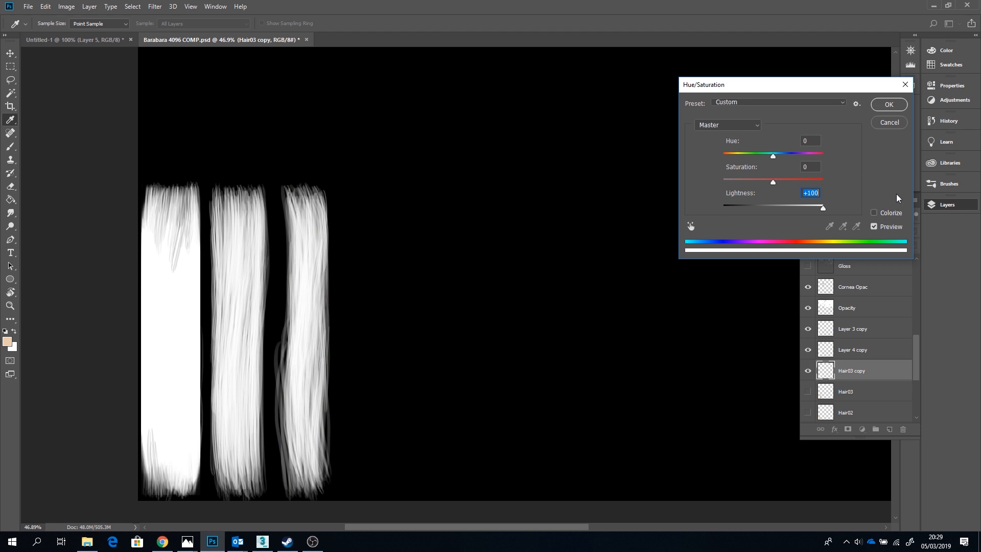
pyautogui.click(888, 104)
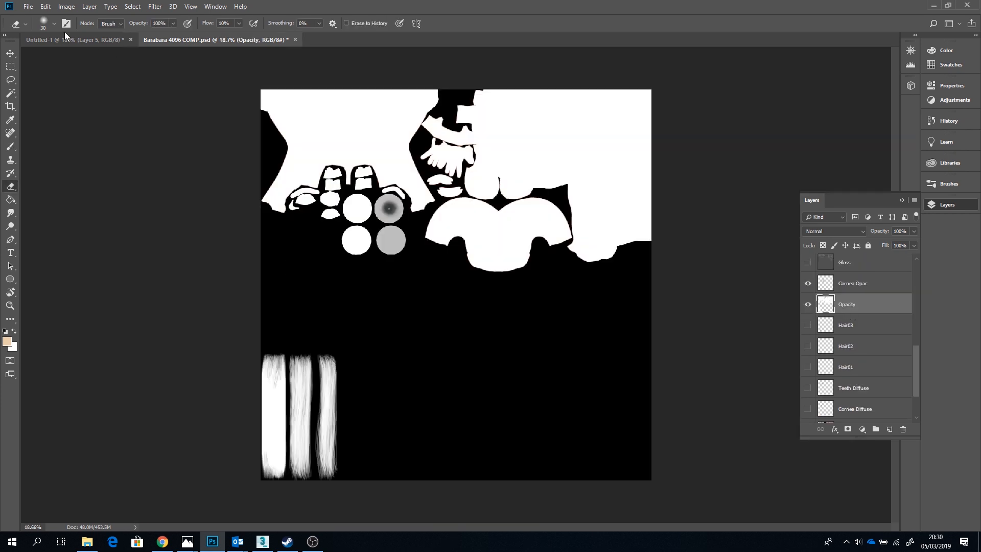
# - Save the document under a new name as the opacity map
pyautogui.click(28, 6)
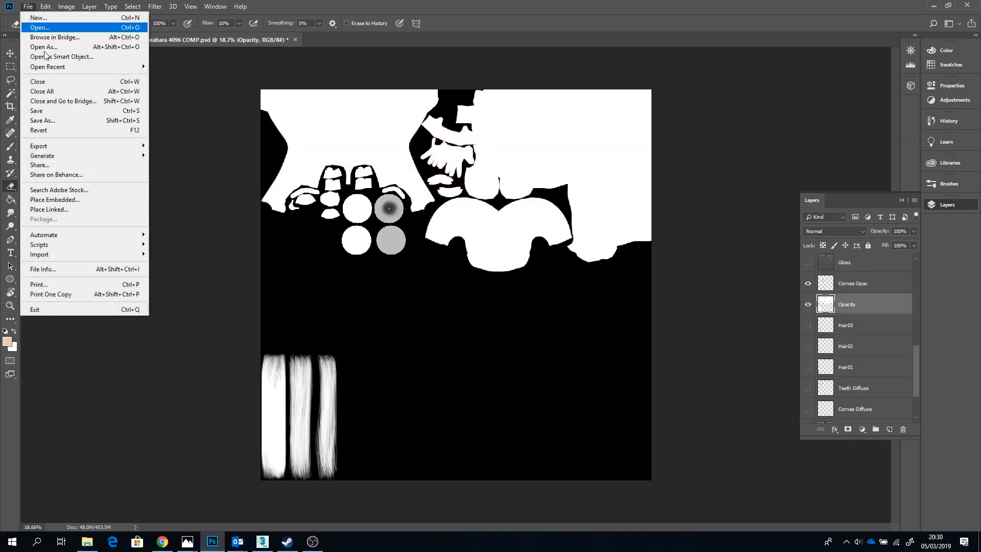
pyautogui.click(42, 120)
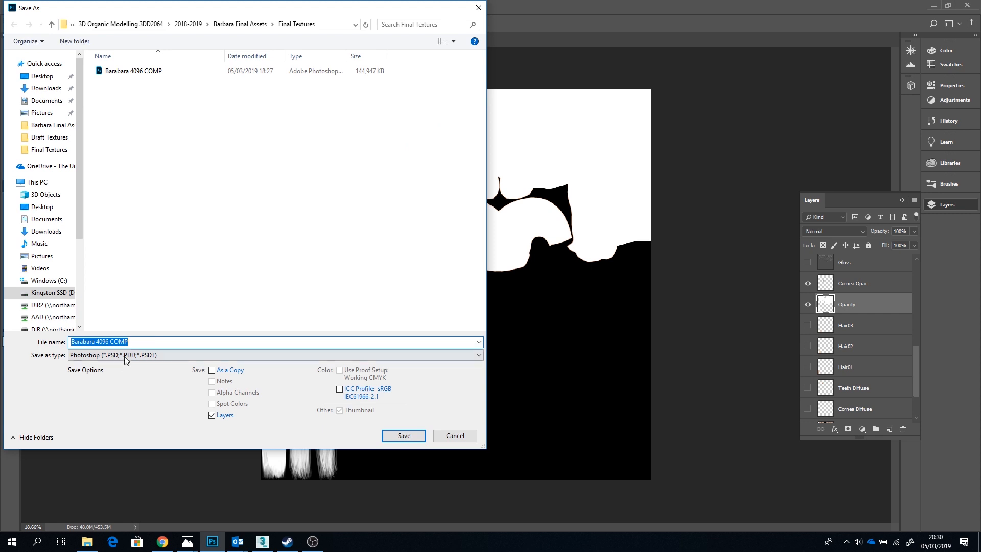
pyautogui.click(278, 355)
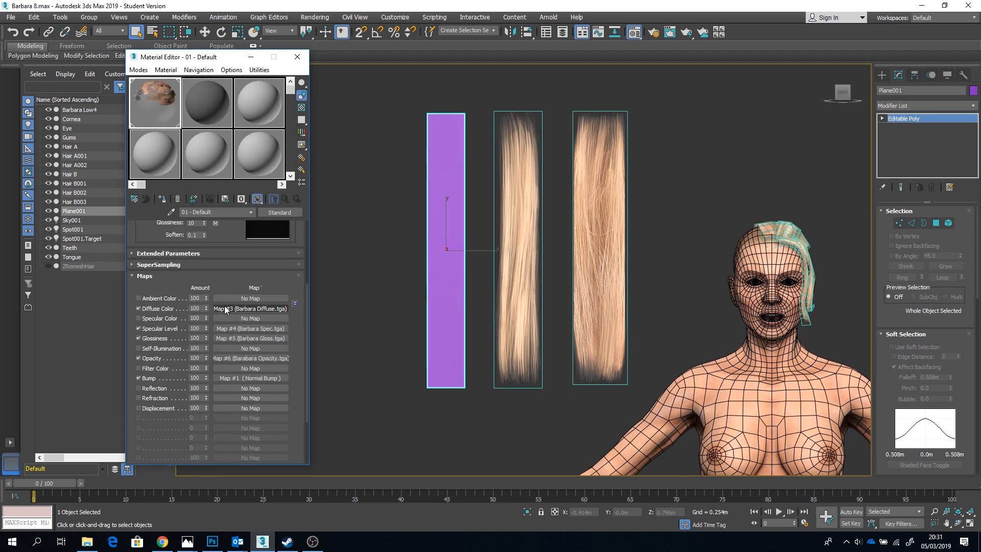
# - Reload the updated Barbara Opacity.tga in the Diffuse and Opacity map slots, then select the left hair plane
pyautogui.click(250, 309)
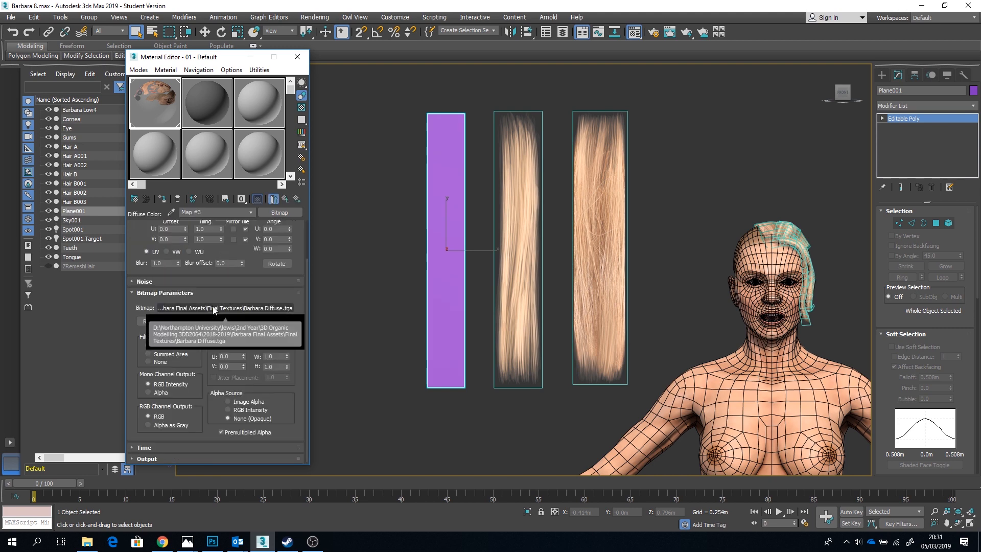
pyautogui.click(135, 198)
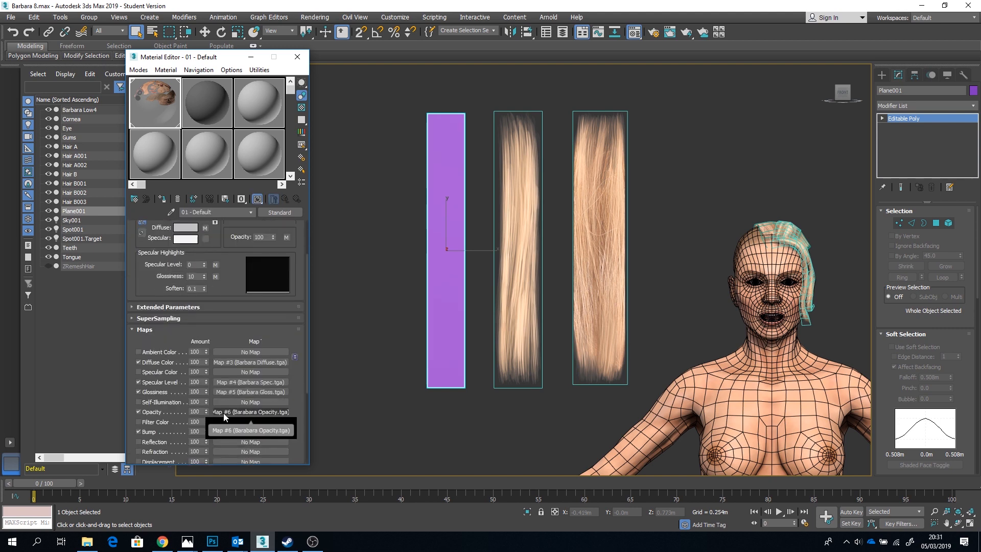
pyautogui.click(250, 412)
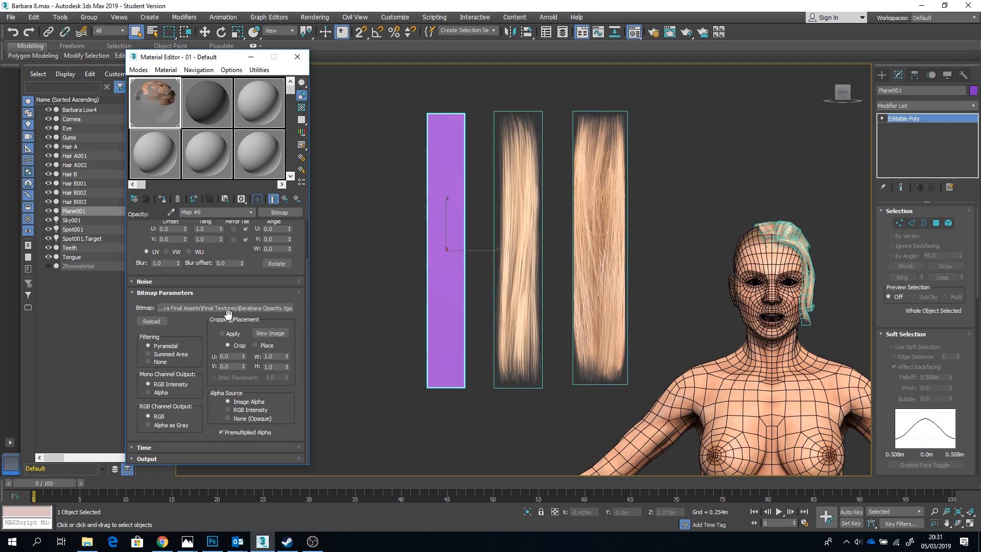
pyautogui.click(279, 211)
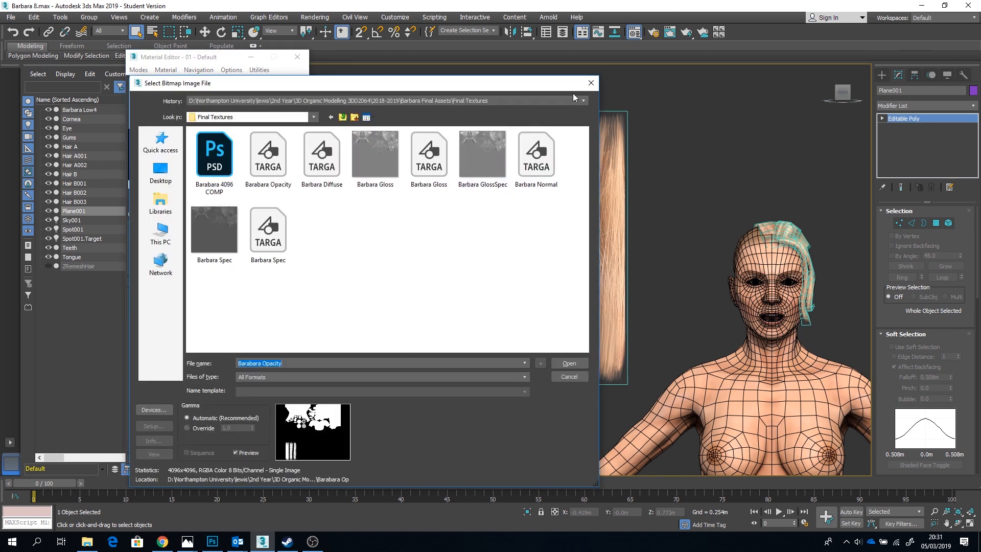
pyautogui.click(568, 363)
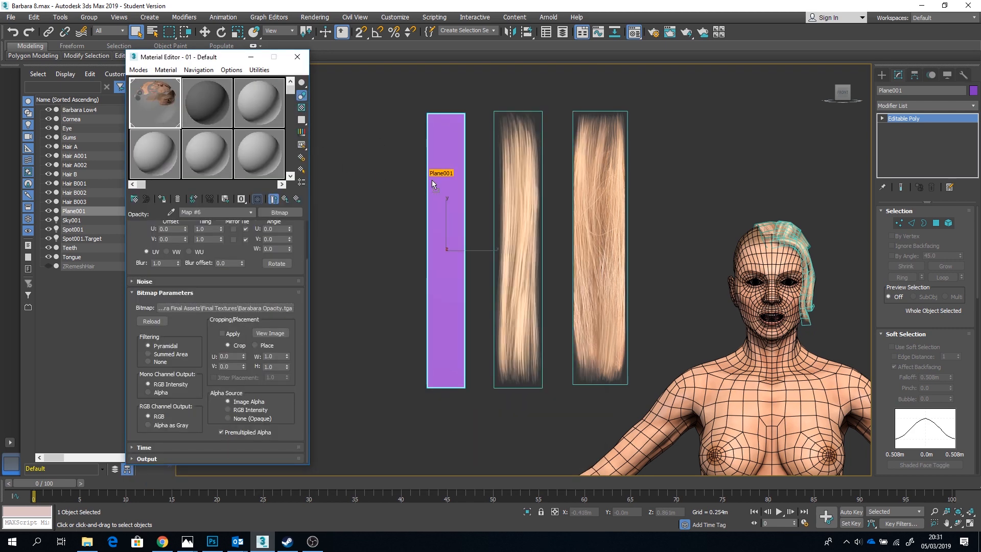
pyautogui.click(297, 56)
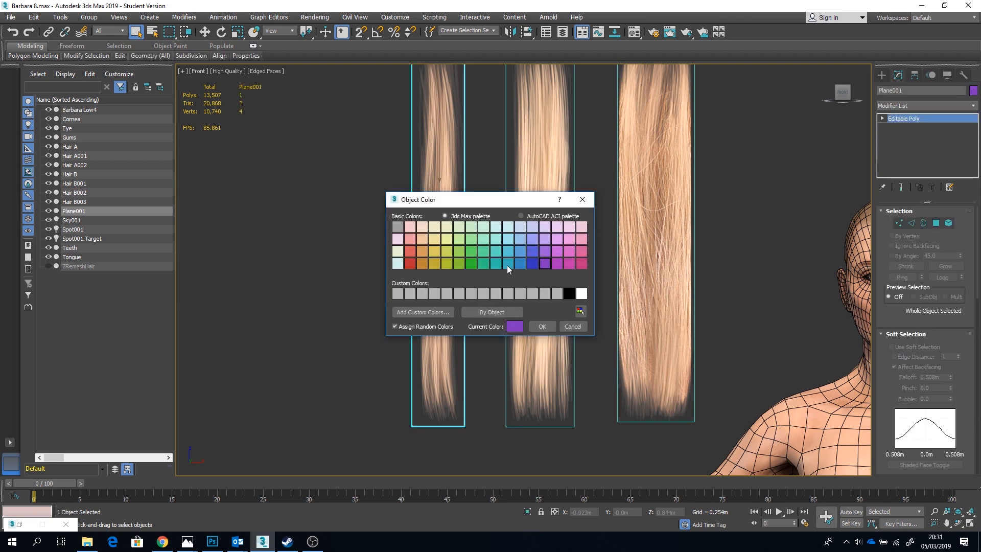
# - Apply the chosen Object Color swatch to the hair plane, then select the middle hair card
pyautogui.click(571, 326)
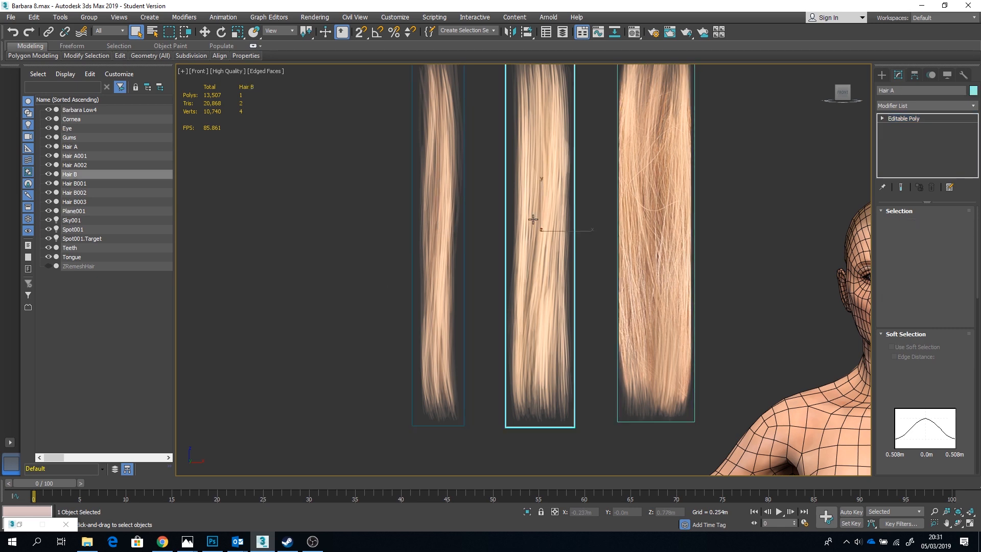
pyautogui.click(73, 211)
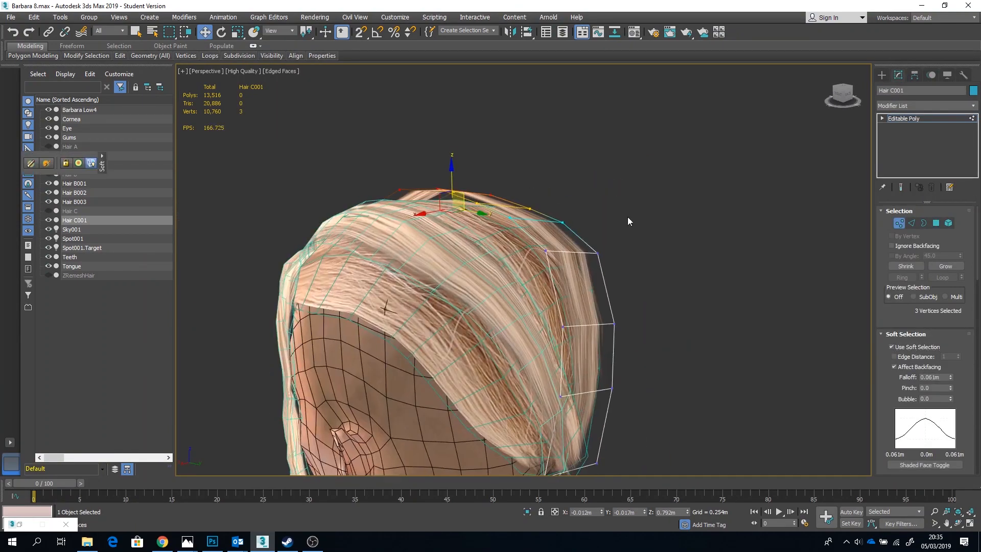
# - Toggle the wireframe view, remove the extra edge loops on Hair C001, and pick an edge to reshape
pyautogui.press('F3')
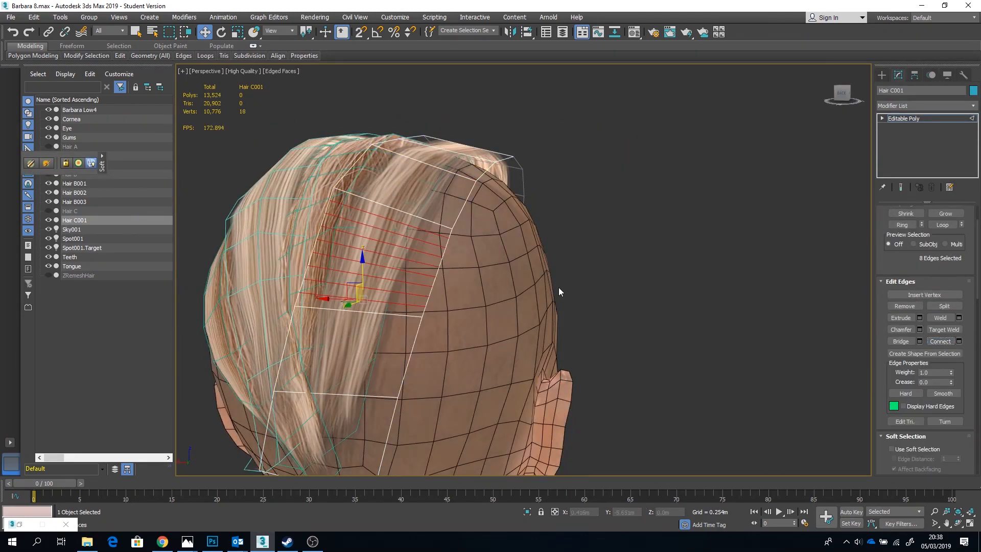
pyautogui.click(939, 341)
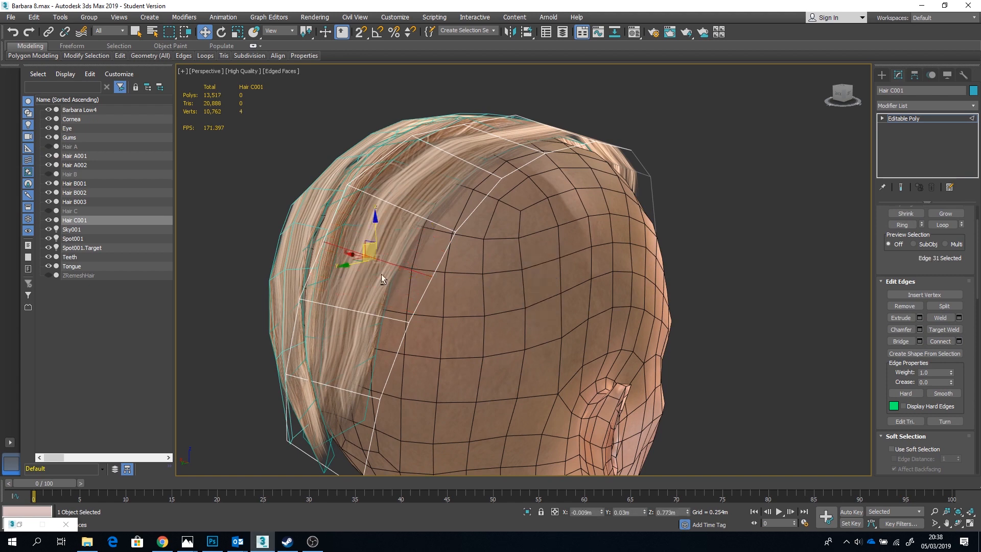
pyautogui.click(205, 55)
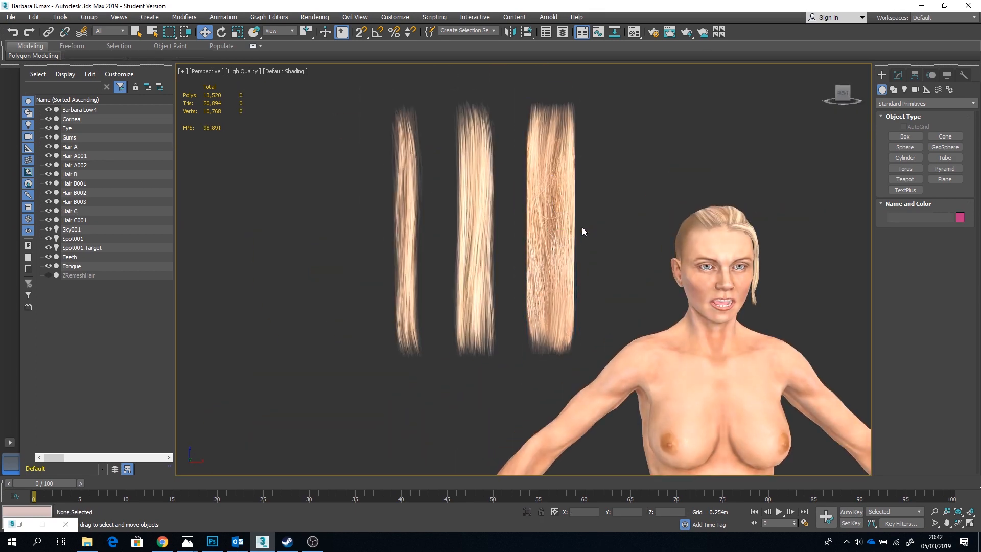
pyautogui.press('ctrl+a')
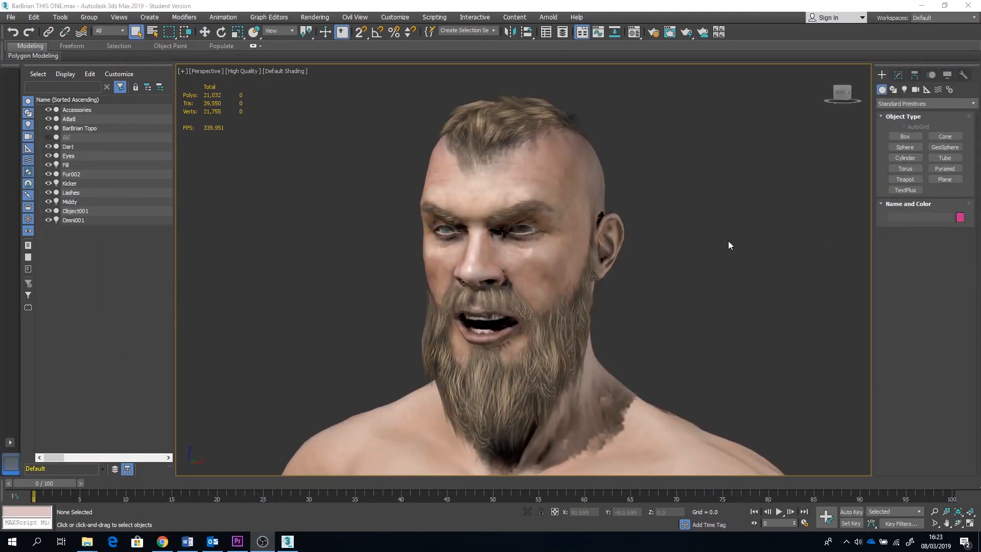
pyautogui.moveTo(696, 281)
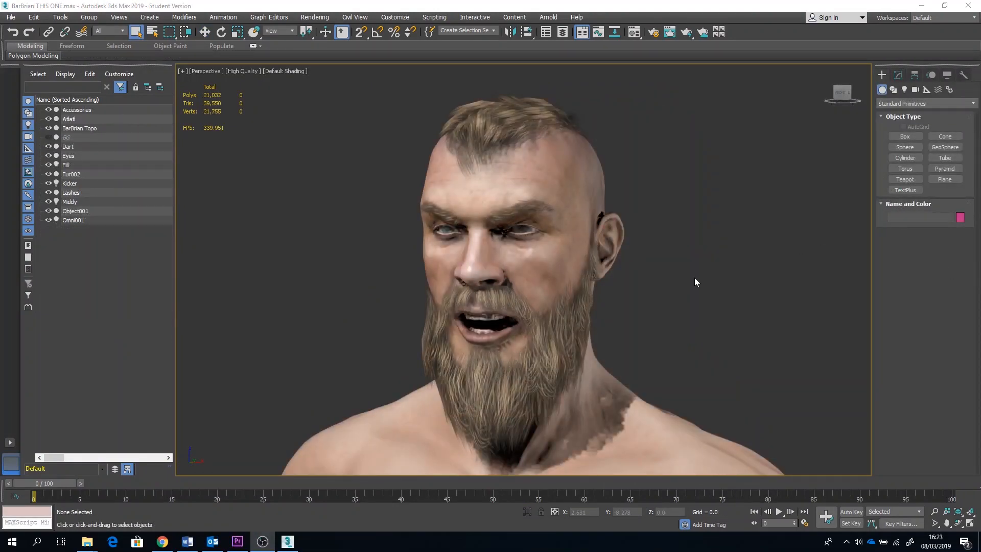